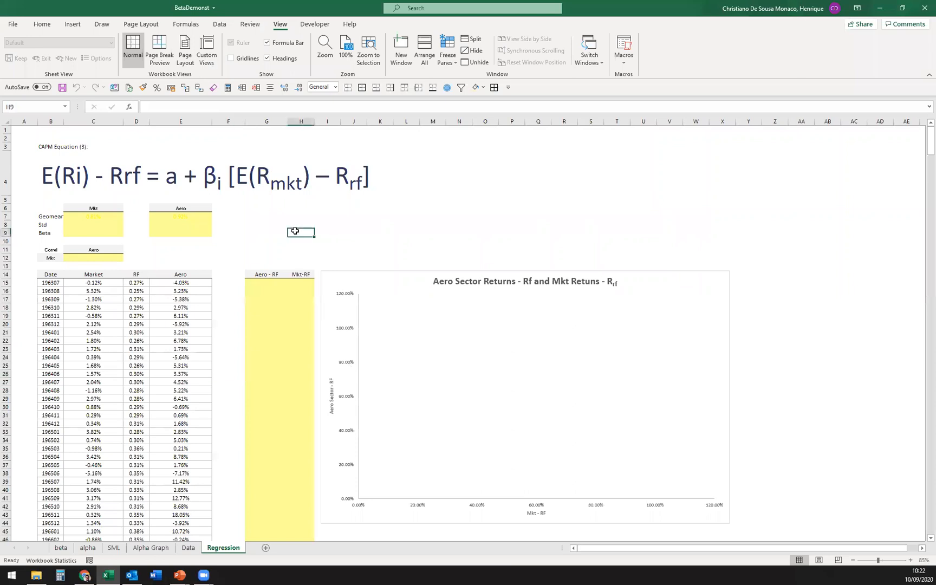
mouse_move(406, 252)
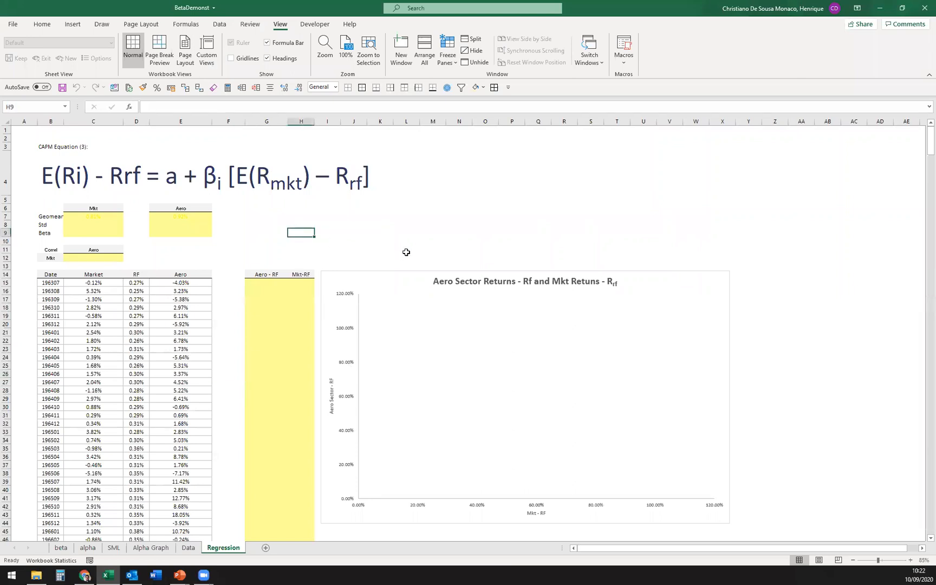
- Pick the red pen on the Draw tab and ink an arc over E(Ri) in the CAPM equation
click(101, 24)
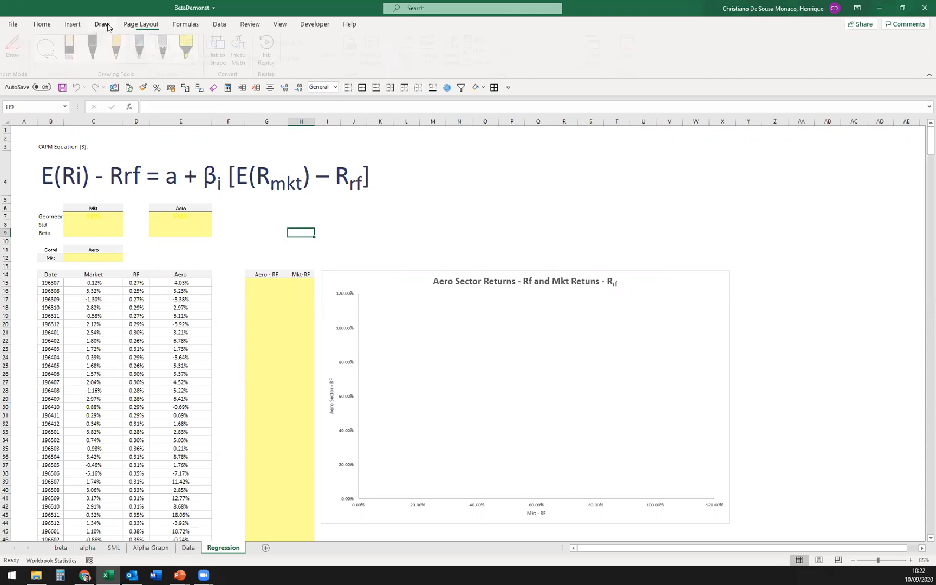
click(102, 24)
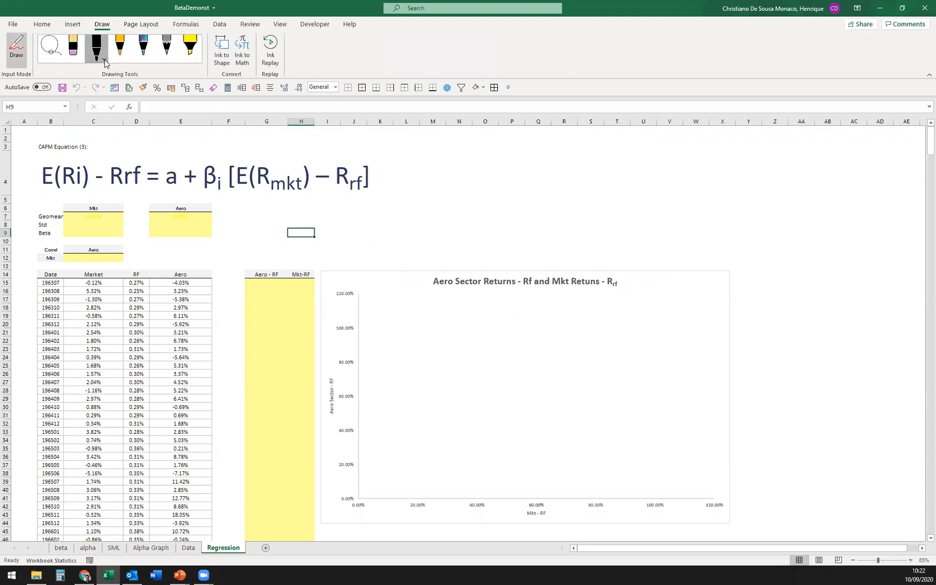
click(104, 59)
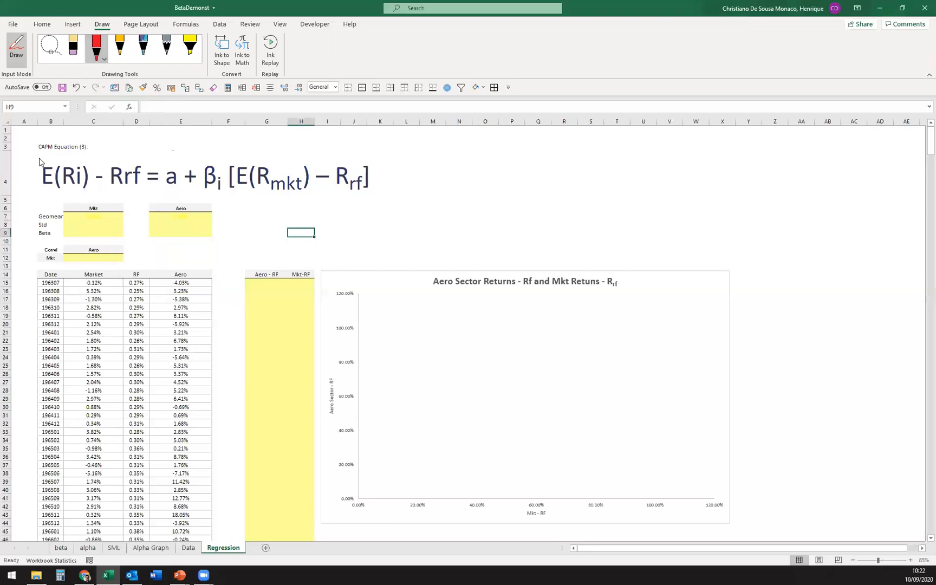
mouse_move(86, 154)
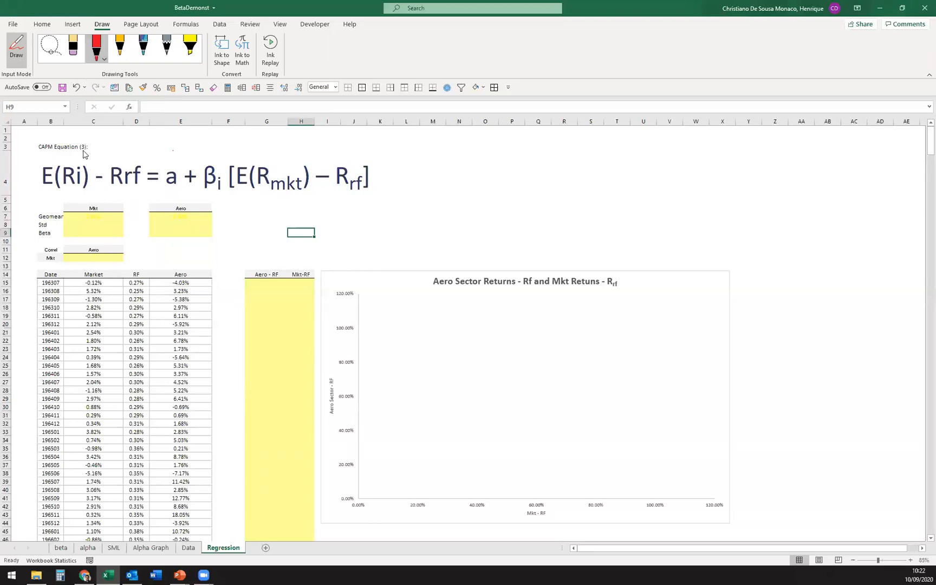
drag(42, 168, 101, 161)
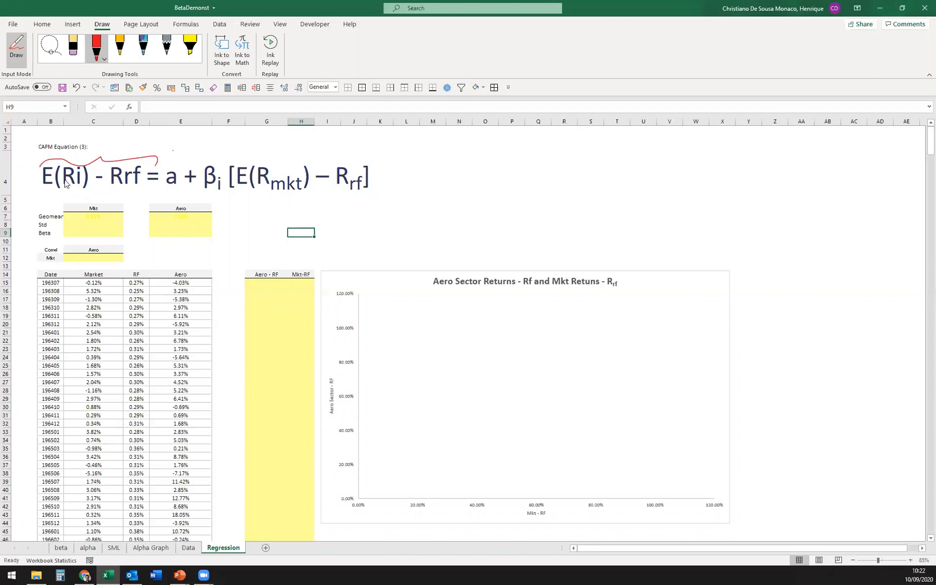
mouse_move(132, 176)
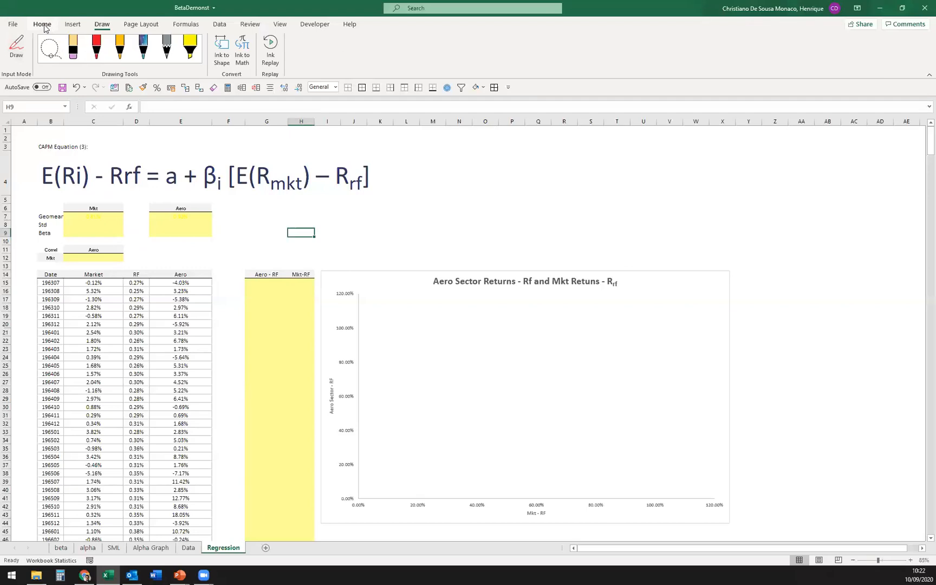
- On the Home tab, change the first two Date entries to 1963-07 and 1963-08
click(42, 24)
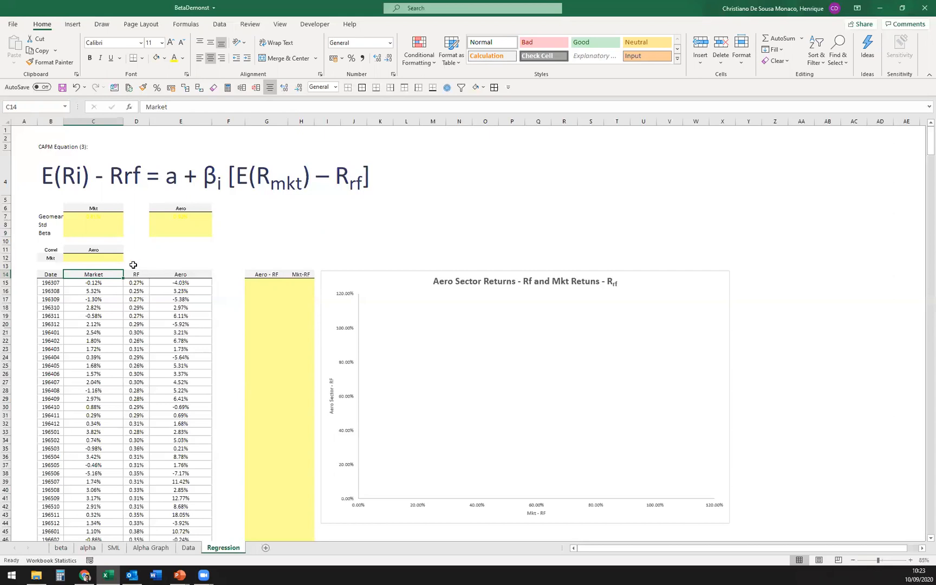
click(50, 282)
text(-)
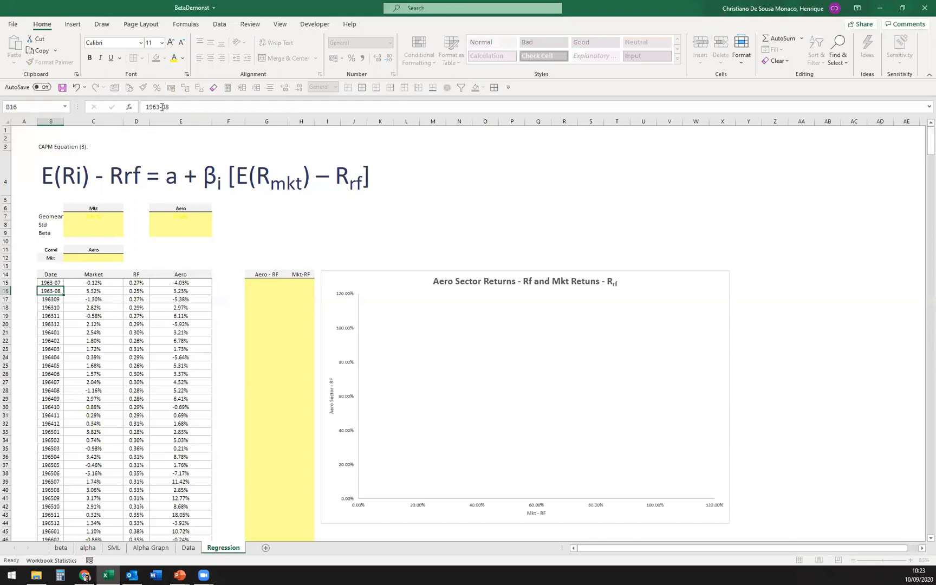
click(51, 299)
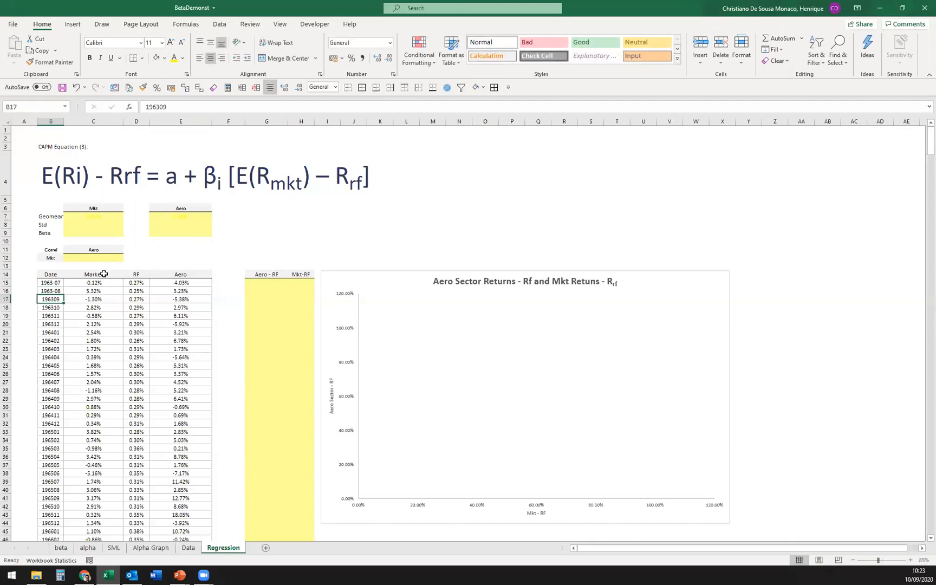
- Select the RF and Aero column headers, then an empty cell beside the table
click(135, 274)
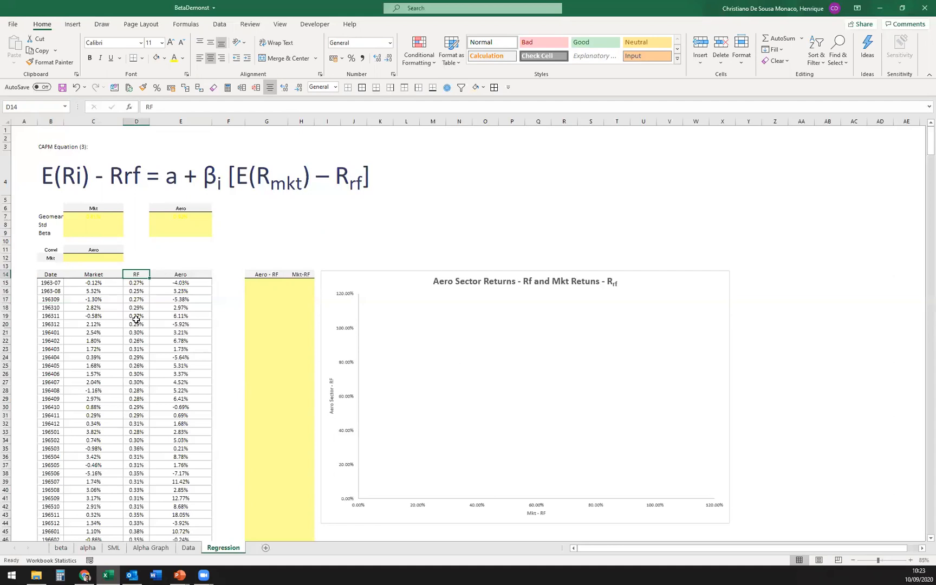
click(180, 274)
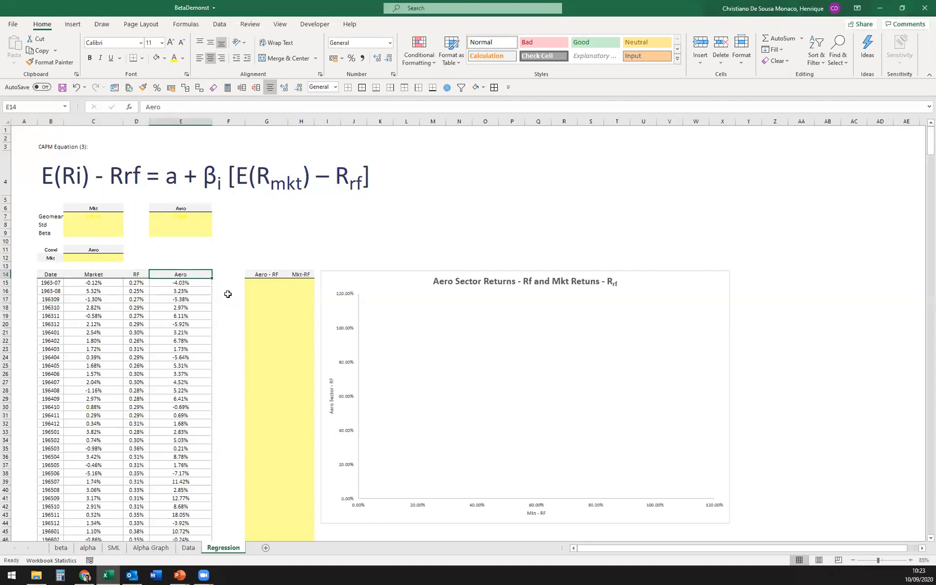
click(228, 291)
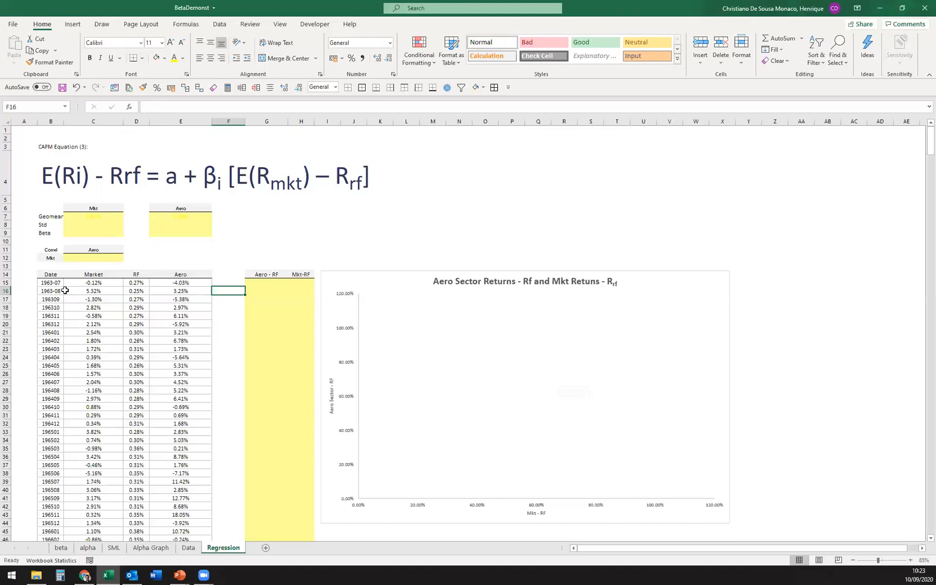
mouse_move(66, 124)
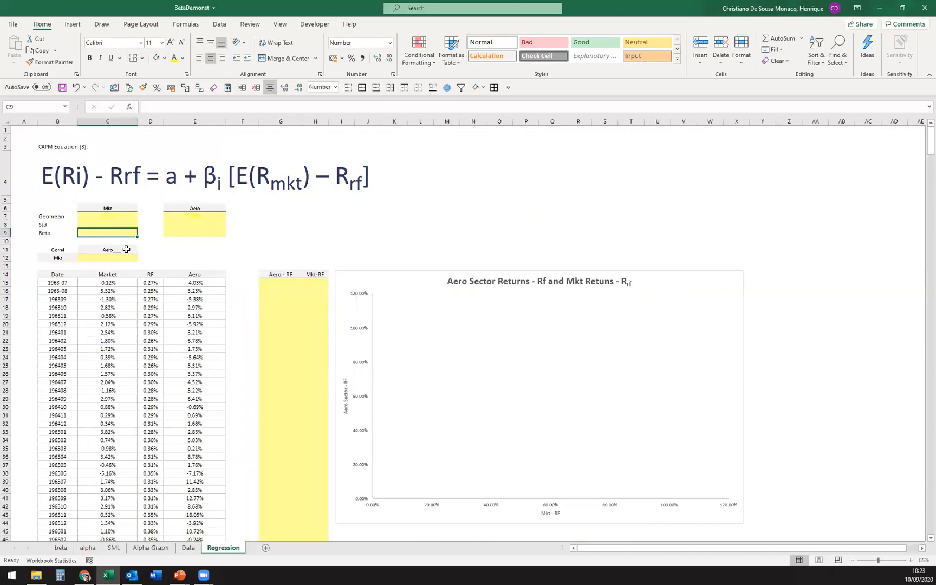
- Enter STDEV formulas for Mkt and Aero, beta =C12*(E8/C8) for Aero, and 1.00 for Mkt
text(=std)
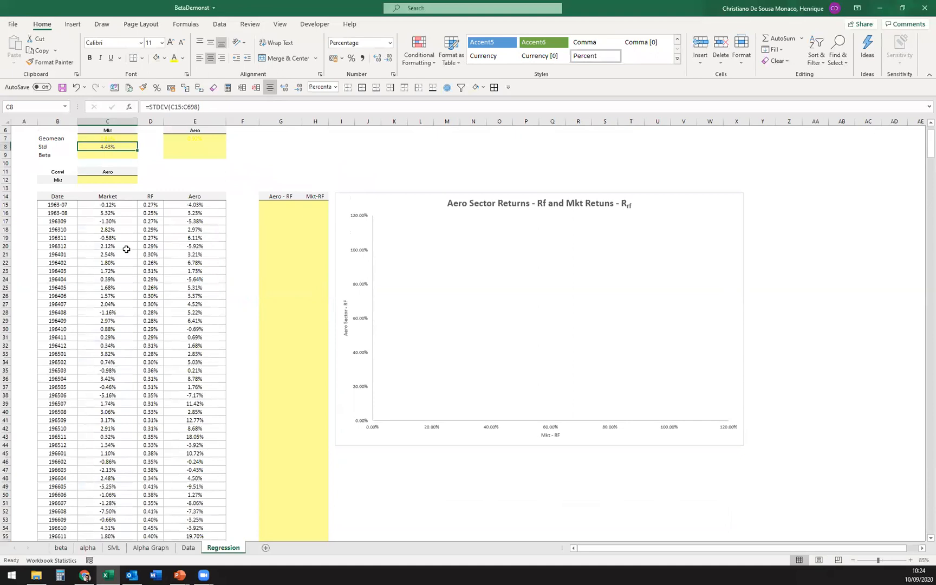
click(150, 155)
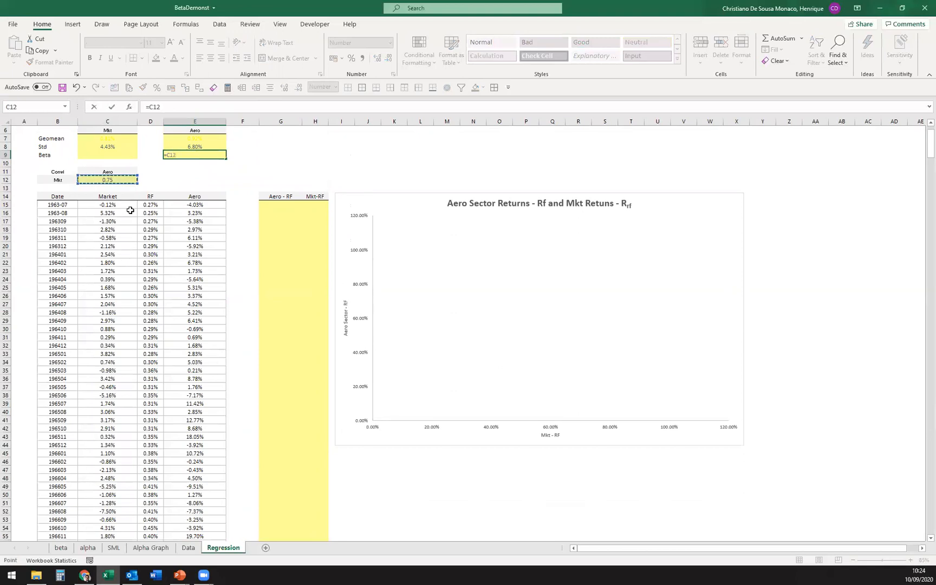
text(*()
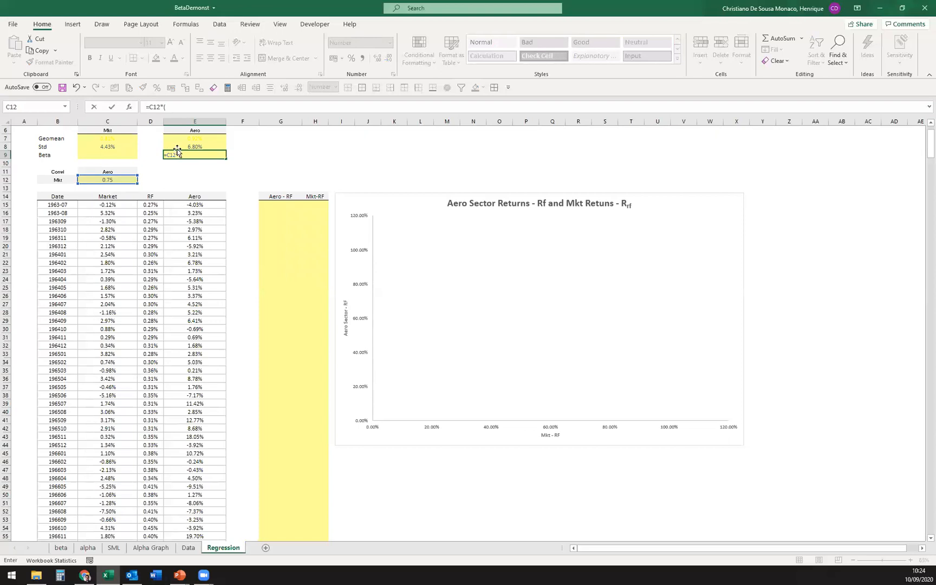
click(195, 147)
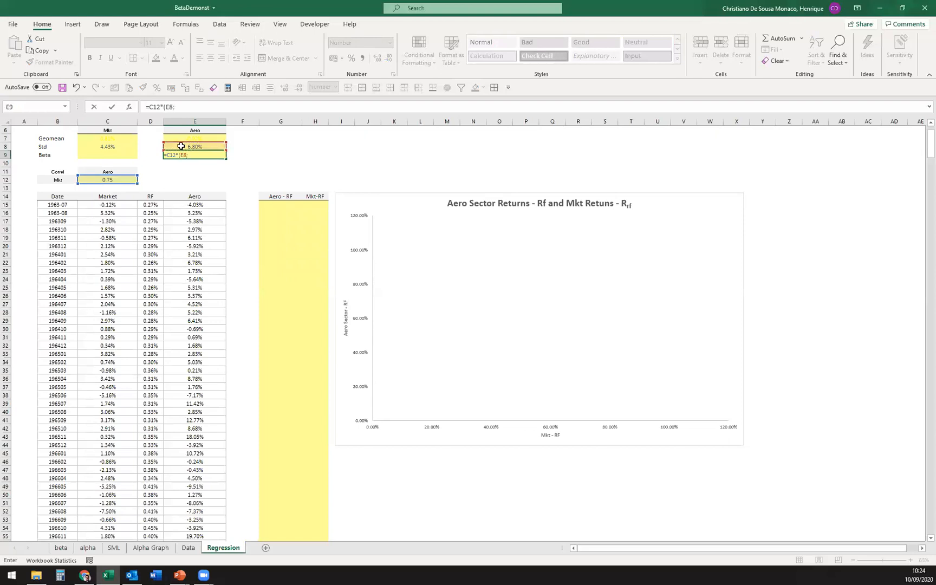
click(107, 147)
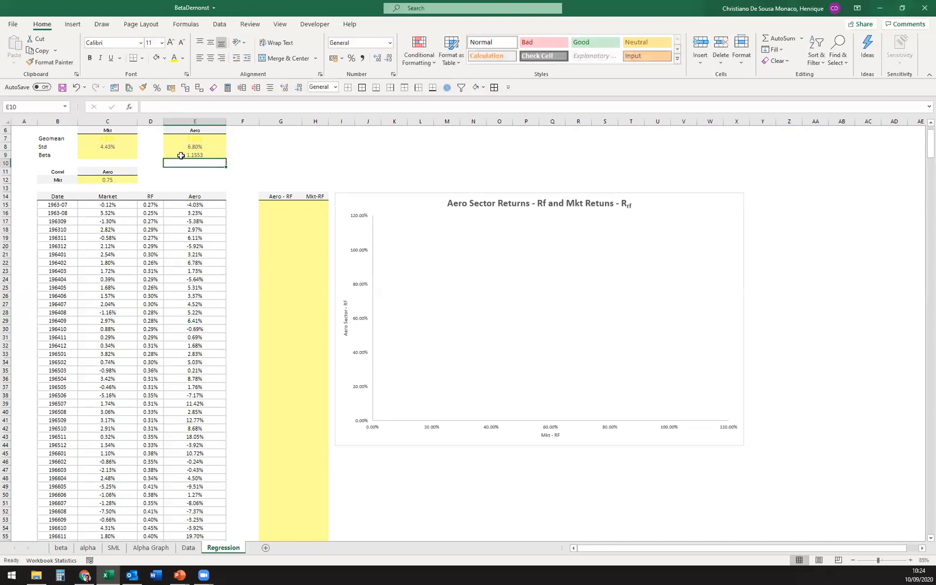
mouse_move(184, 168)
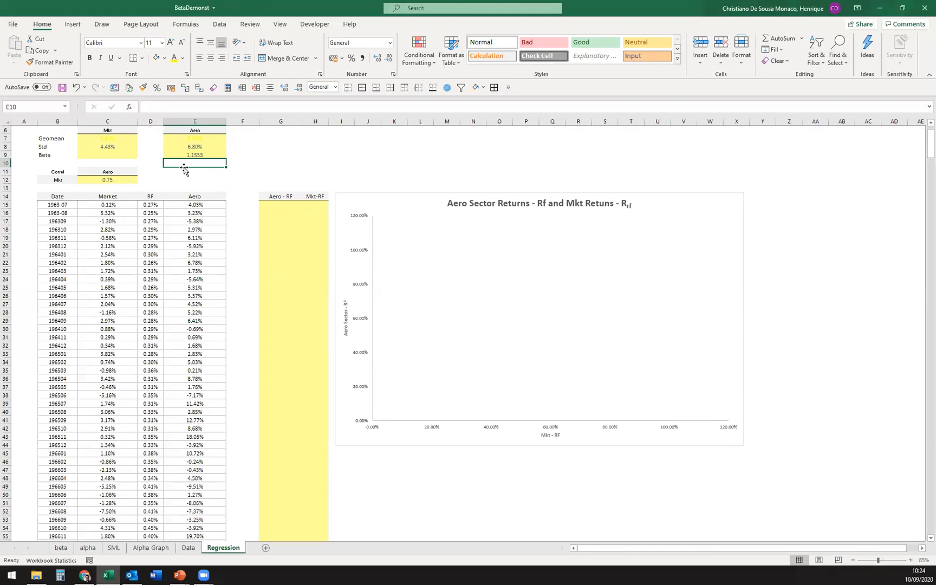
mouse_move(181, 171)
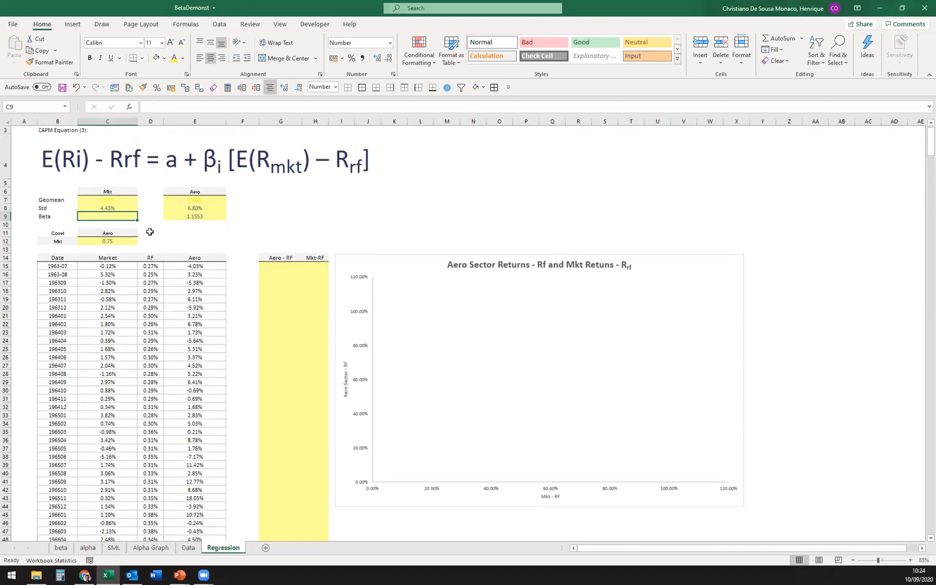
text(1.00)
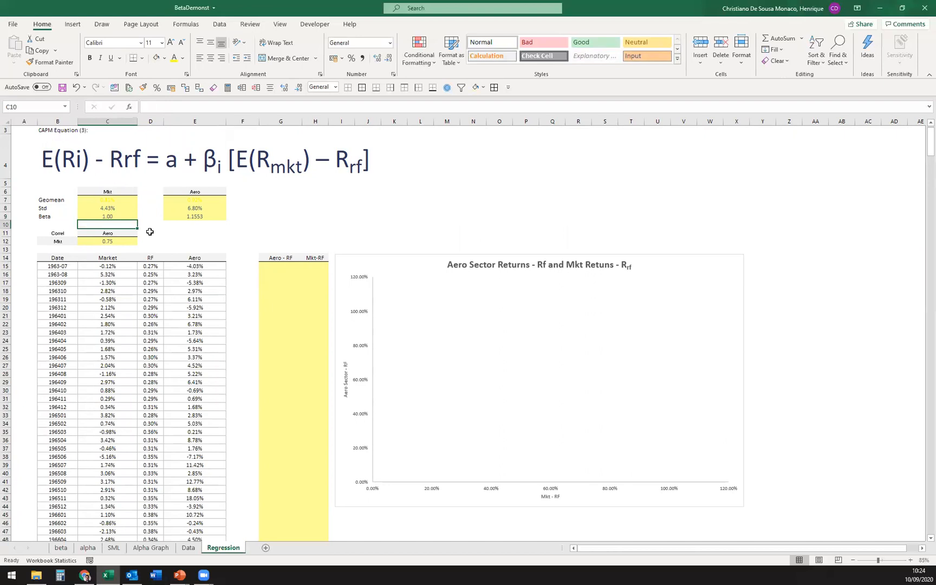
mouse_move(227, 251)
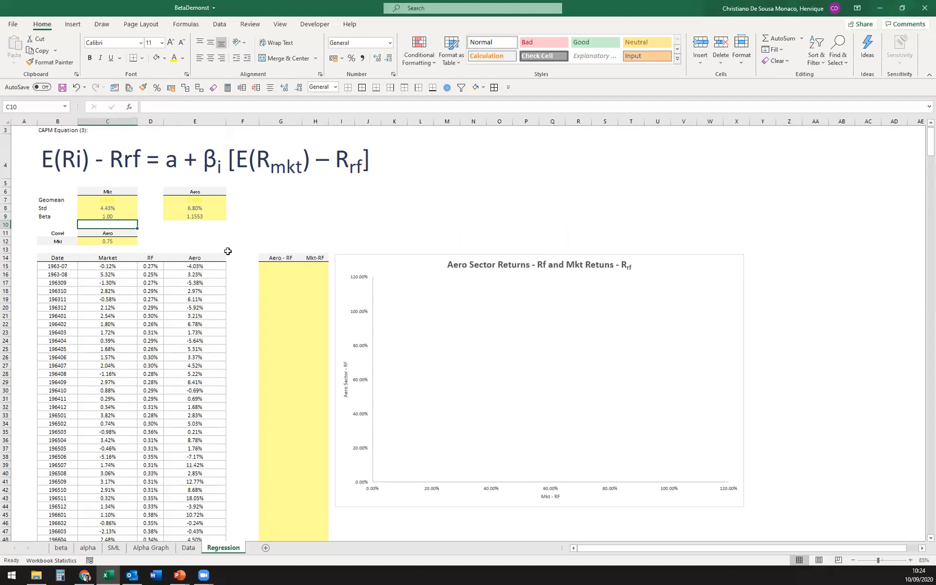
mouse_move(109, 171)
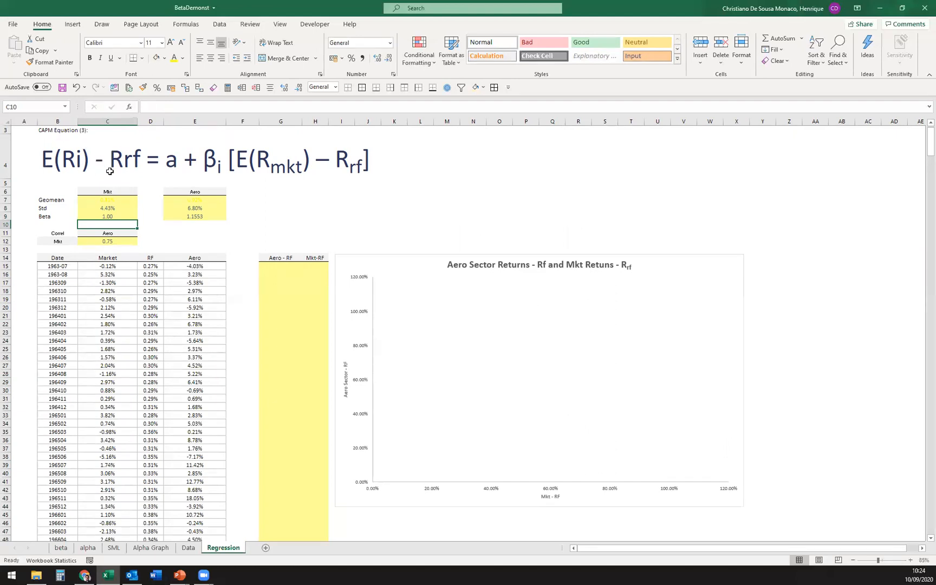
mouse_move(105, 166)
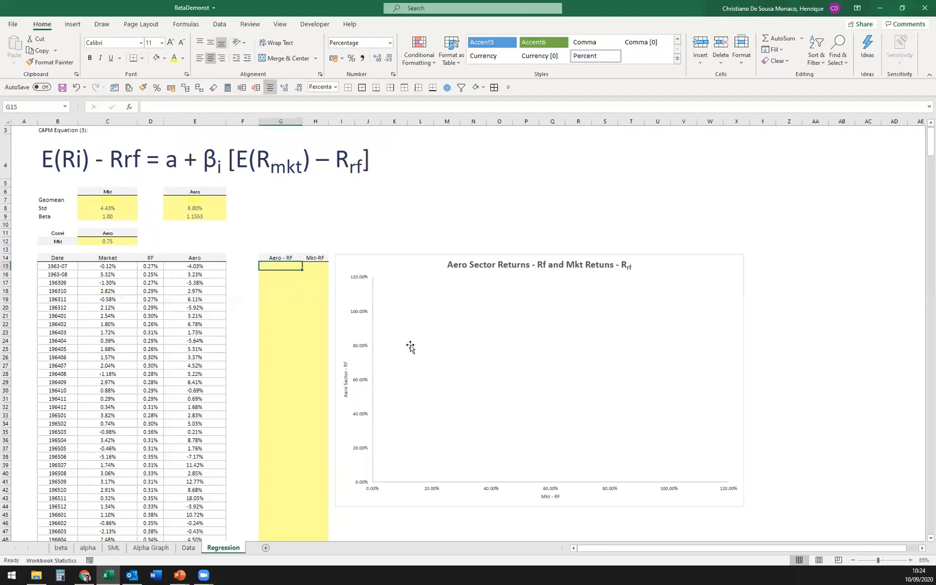
mouse_move(226, 306)
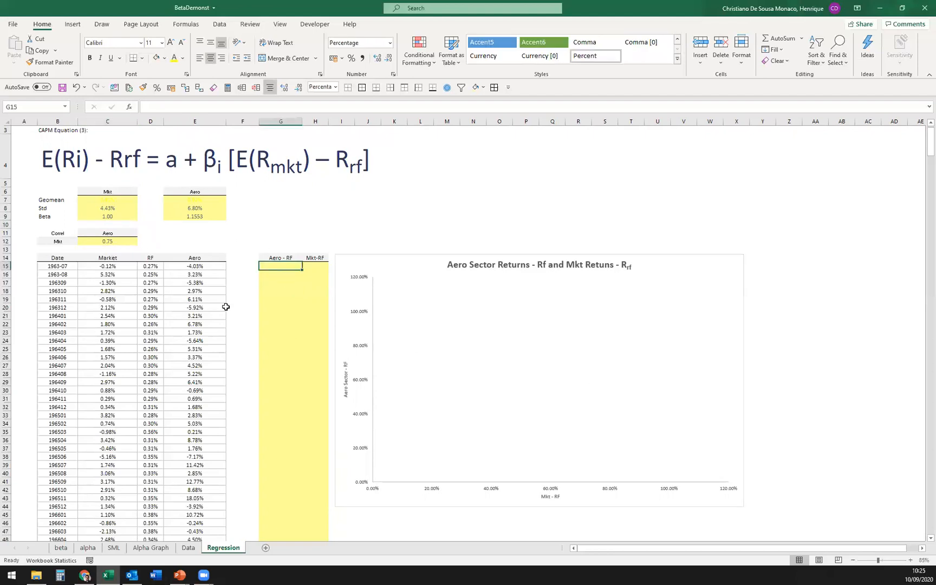
mouse_move(93, 140)
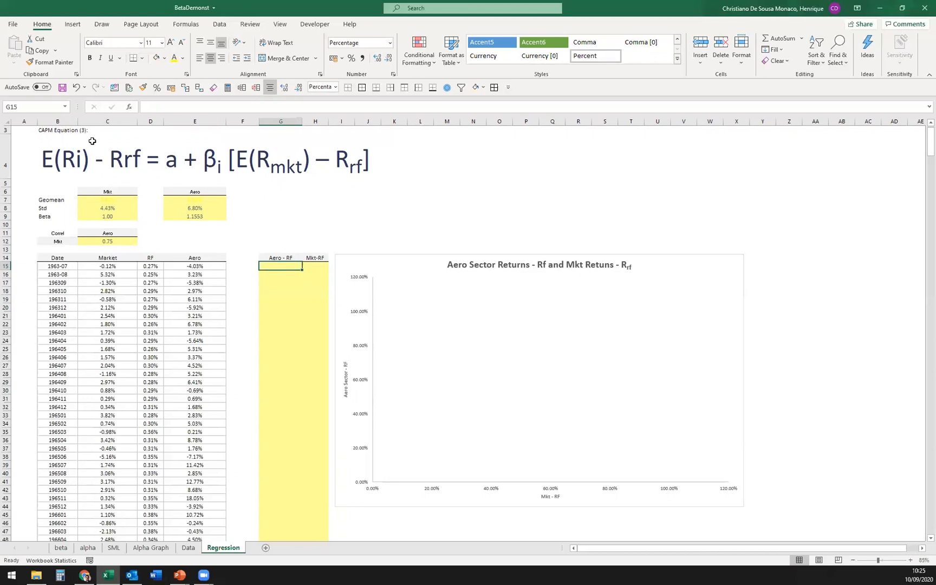
mouse_move(266, 263)
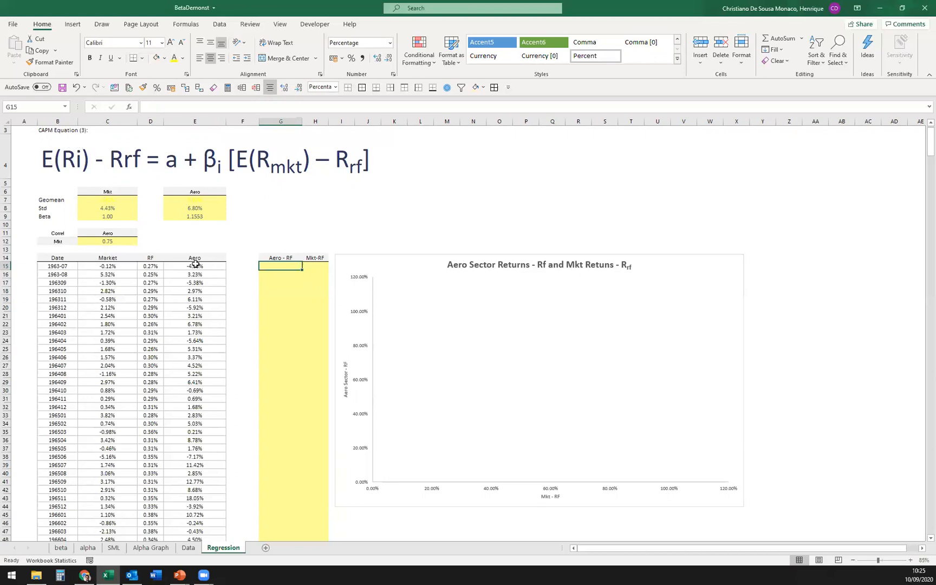
mouse_move(240, 279)
text(=)
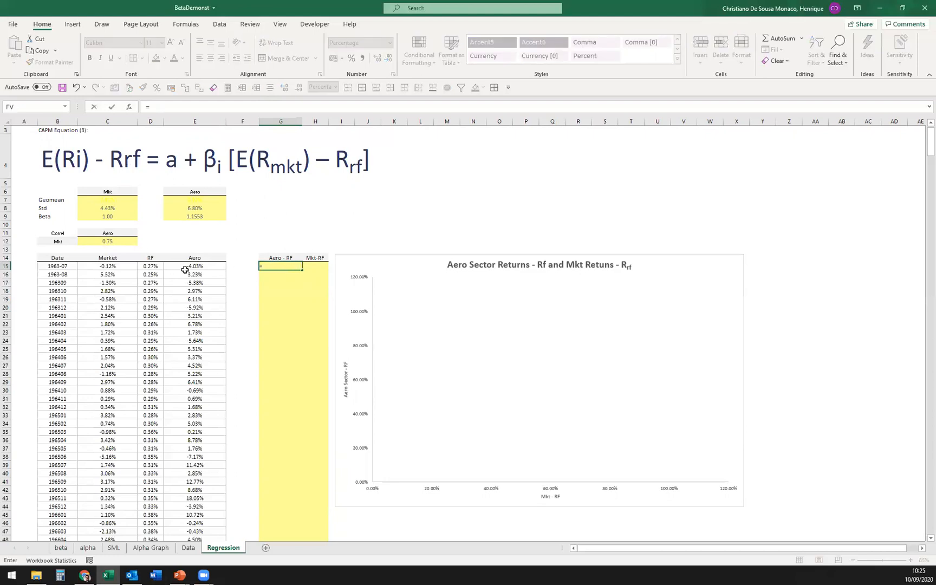
- Enter the first Aero-RF excess return and fill the G15:H15 formulas down every row
click(195, 266)
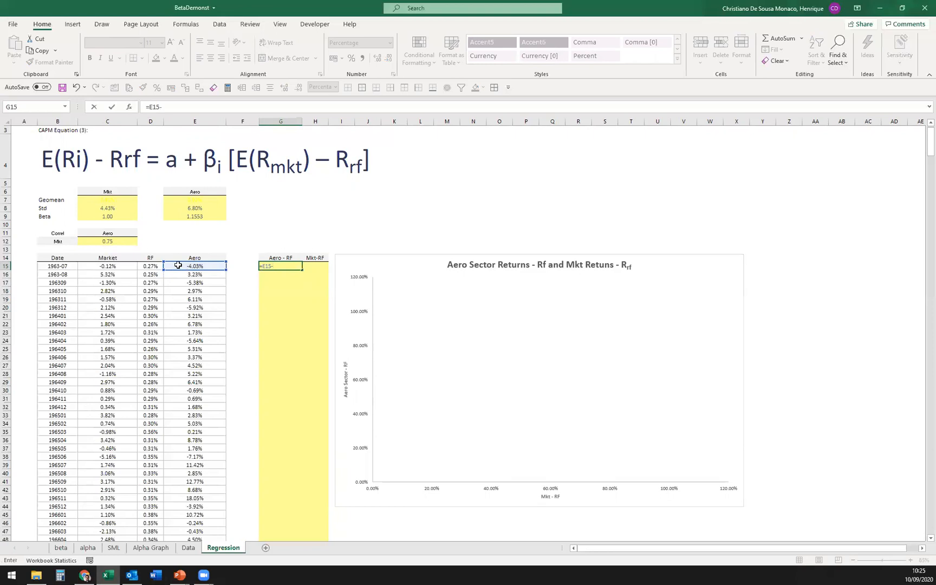
key(enter)
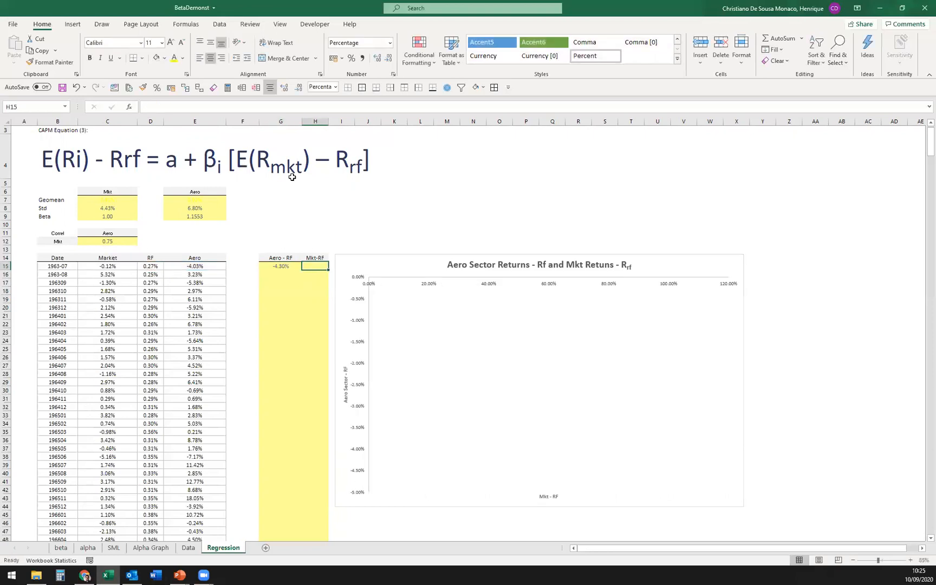
mouse_move(340, 210)
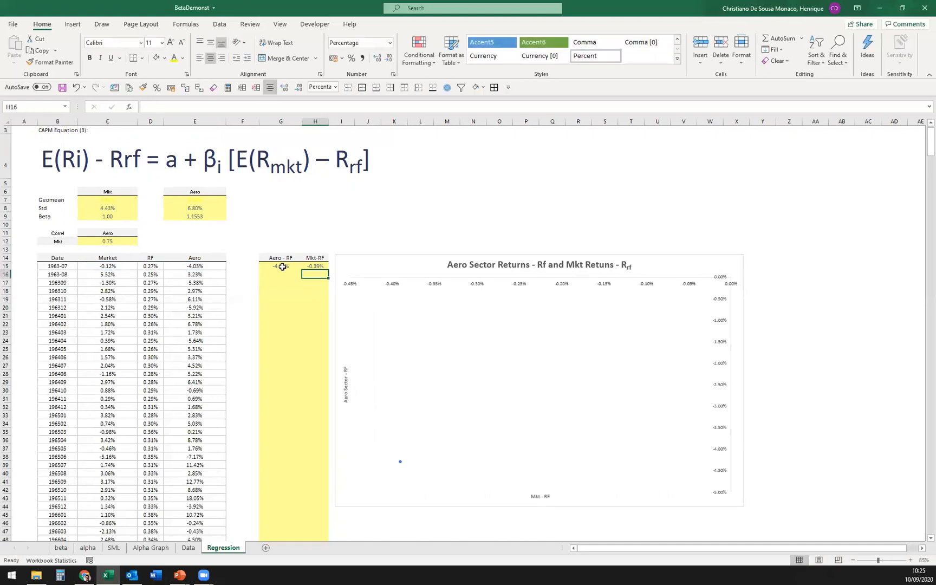
click(280, 266)
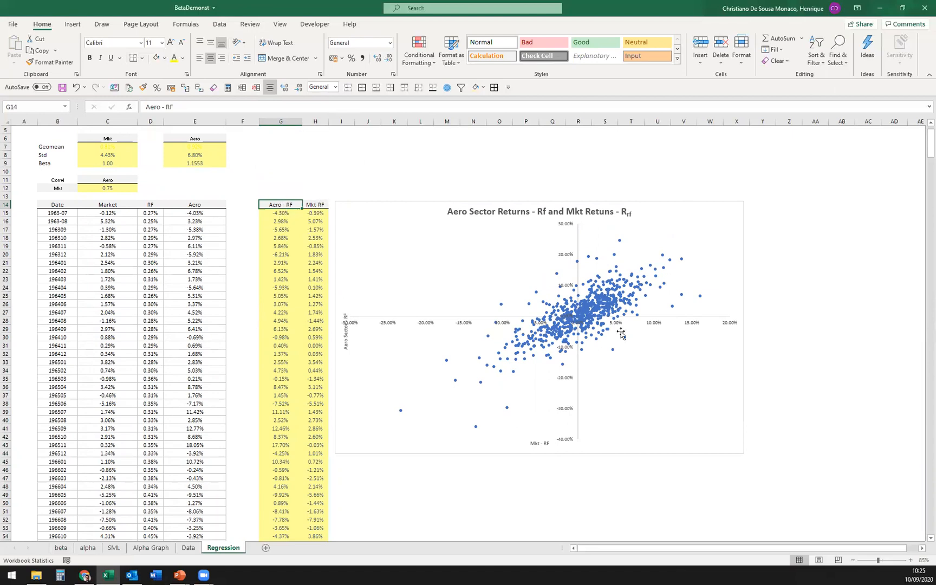
mouse_move(595, 337)
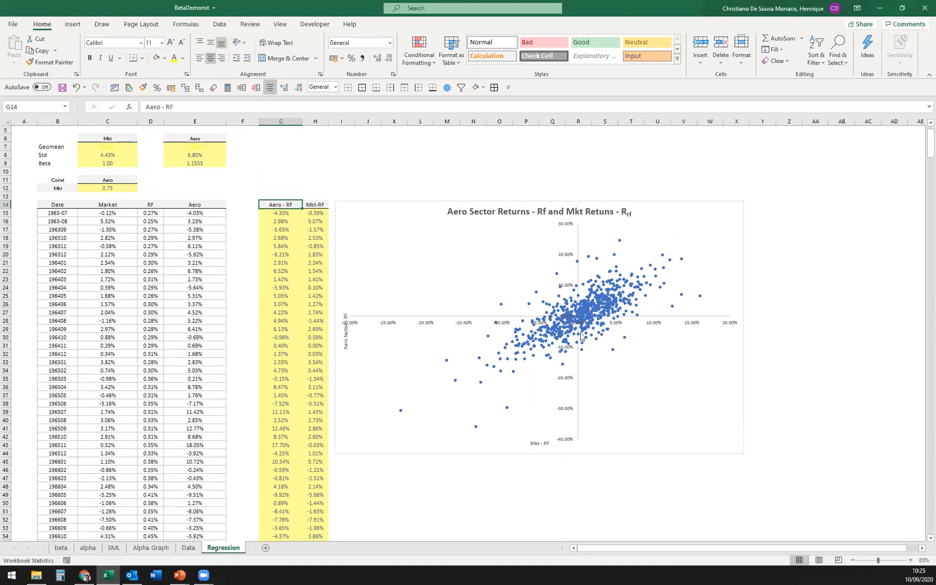
mouse_move(625, 392)
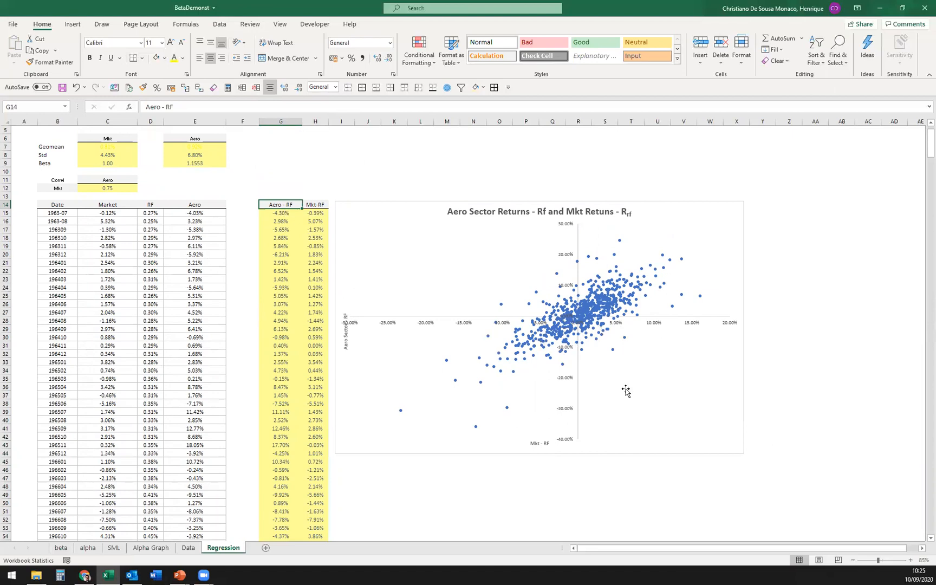
mouse_move(684, 299)
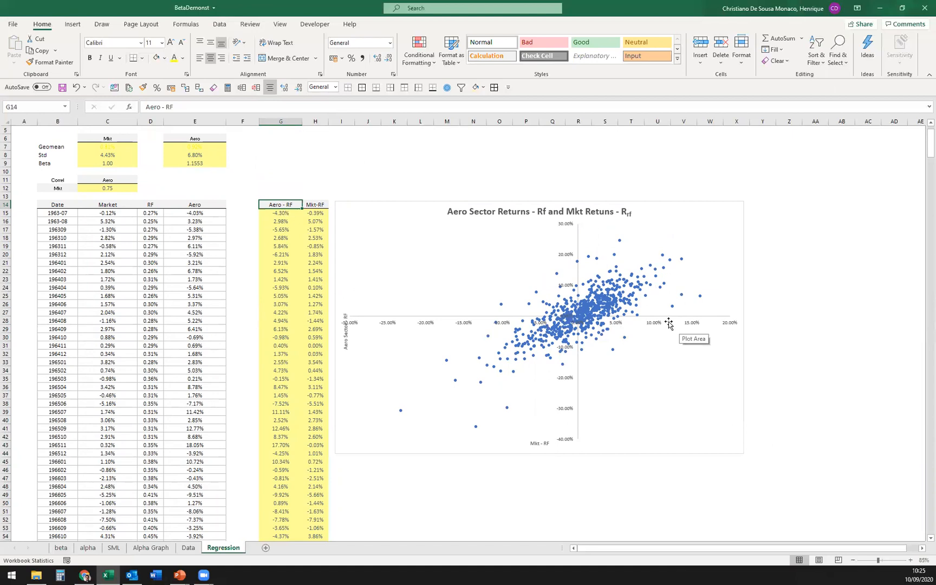
mouse_move(692, 242)
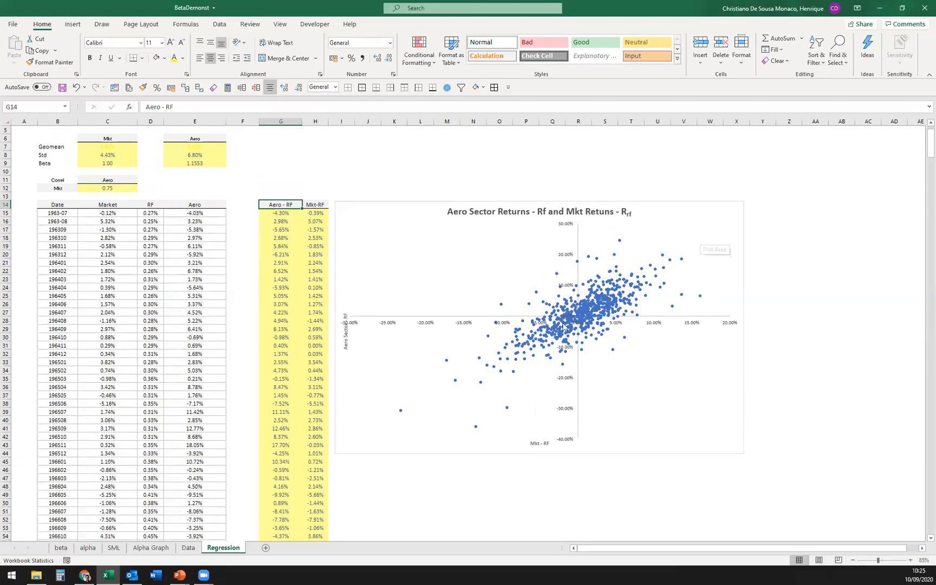
mouse_move(474, 384)
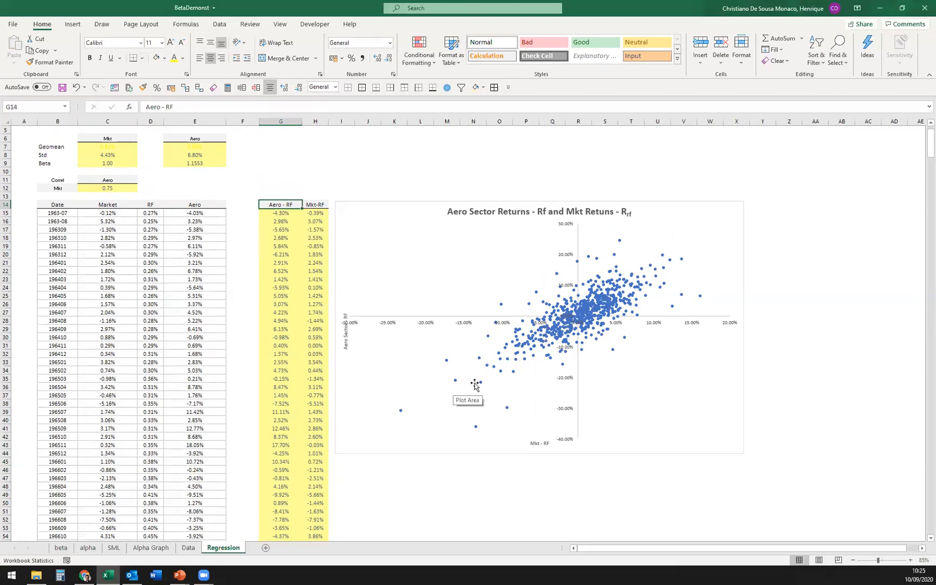
mouse_move(577, 321)
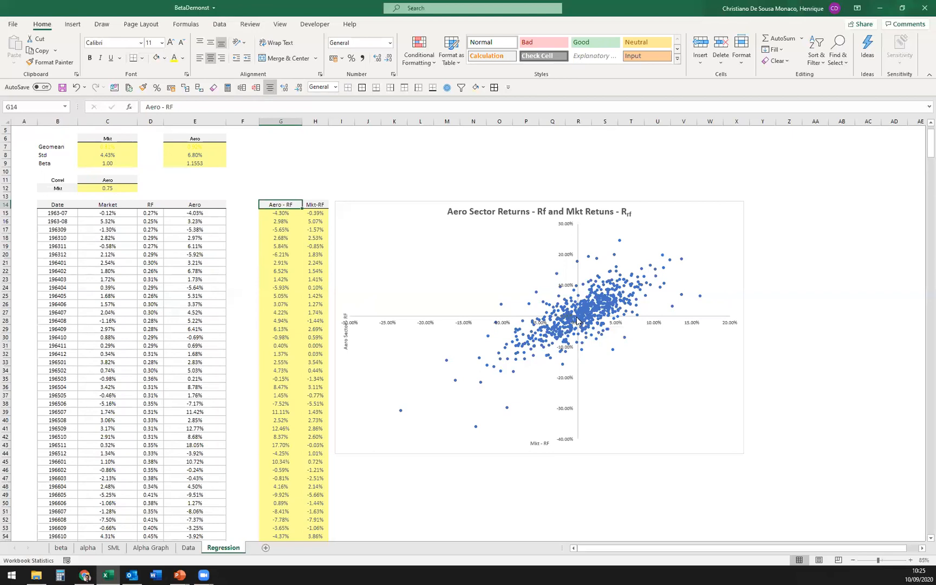
mouse_move(524, 288)
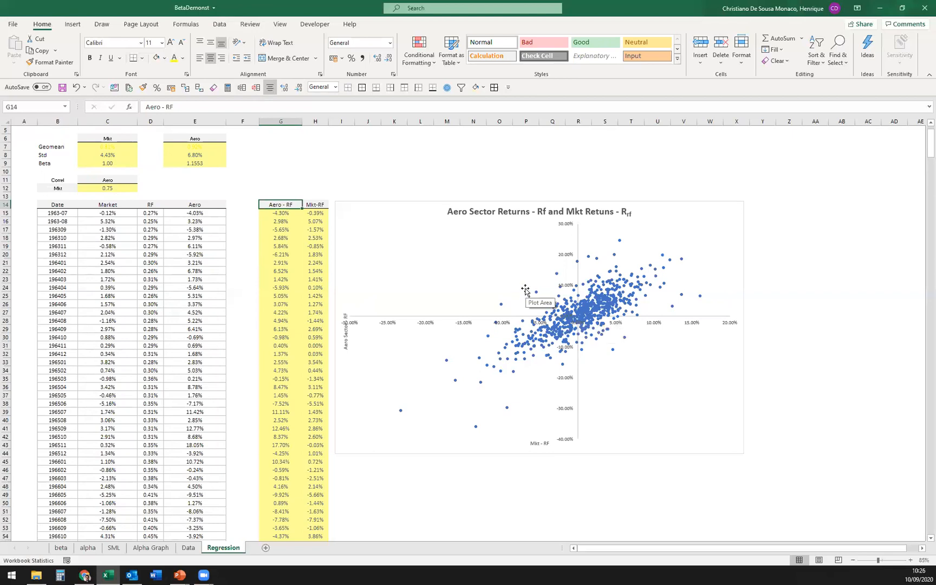
mouse_move(391, 234)
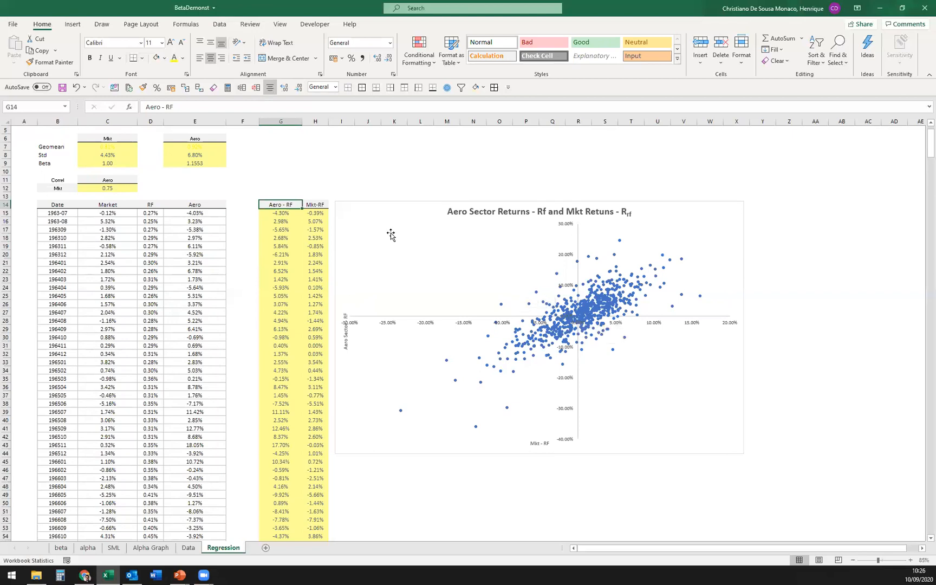
- Check that Analysis ToolPak is listed as an active add-in, then cancel Options
click(101, 24)
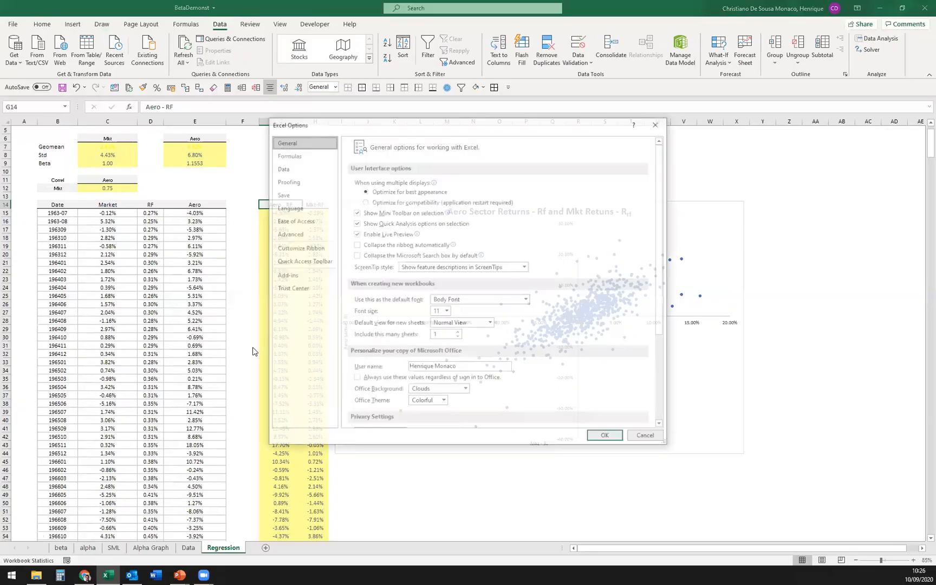
click(288, 275)
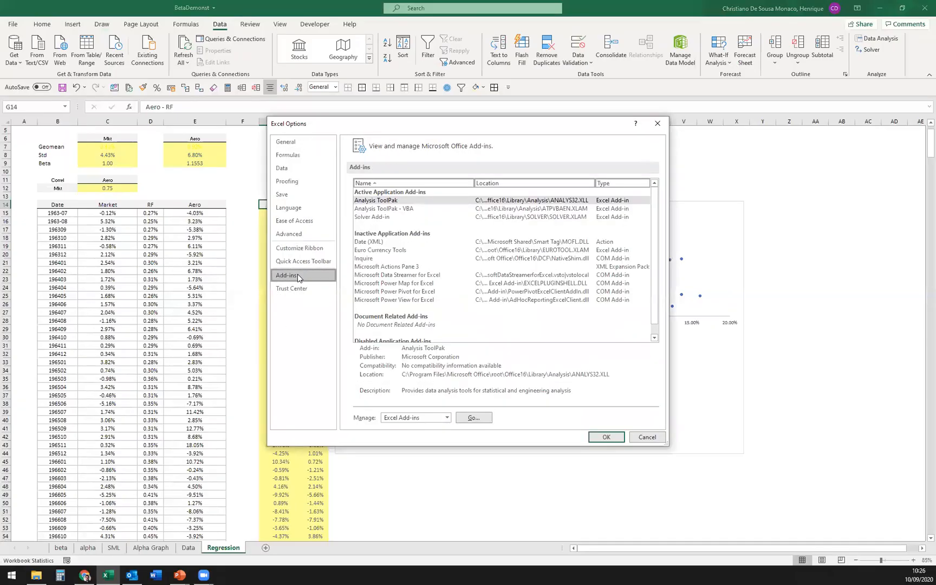
click(374, 200)
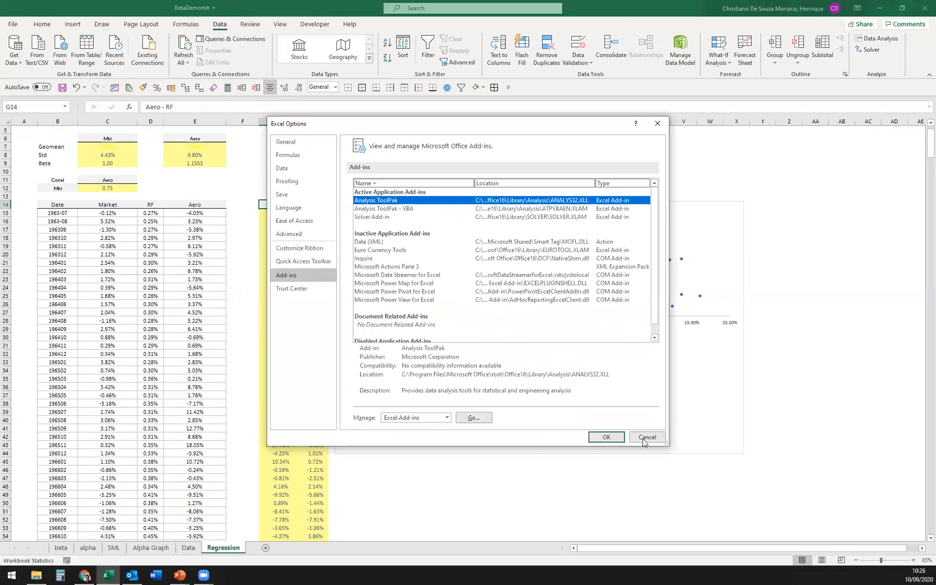
click(646, 437)
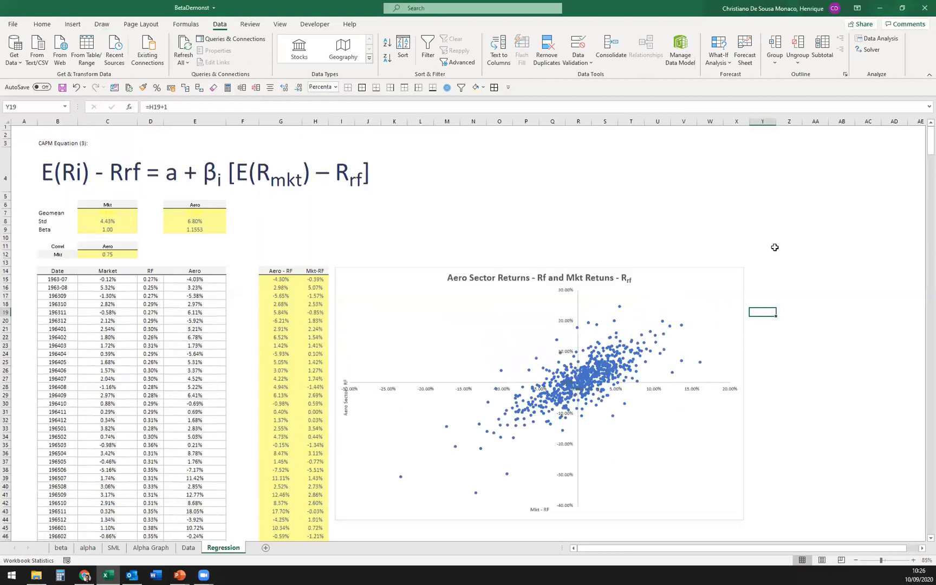
- Open the Regression tool with Y range $G$14:$G$698 and X range $H$14:$H$698
click(880, 38)
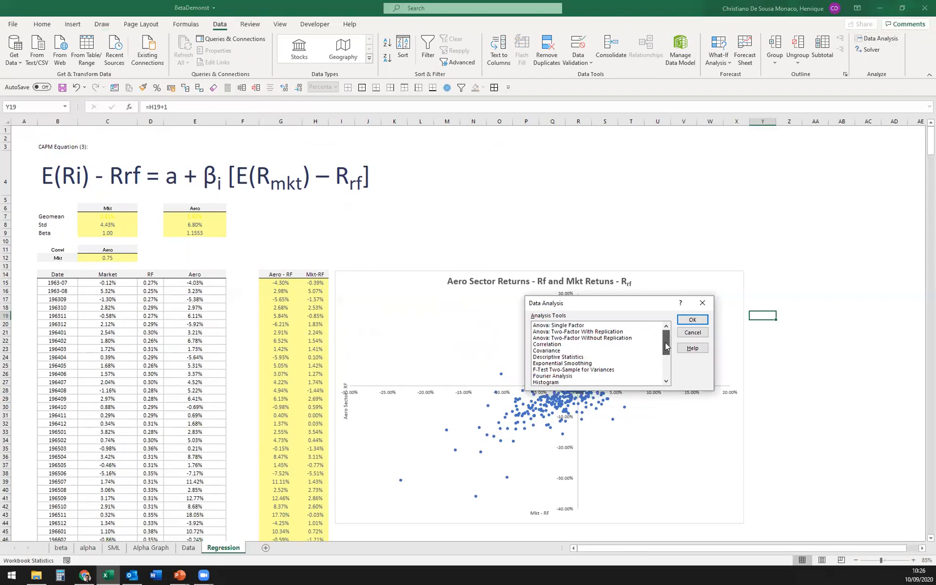
click(546, 375)
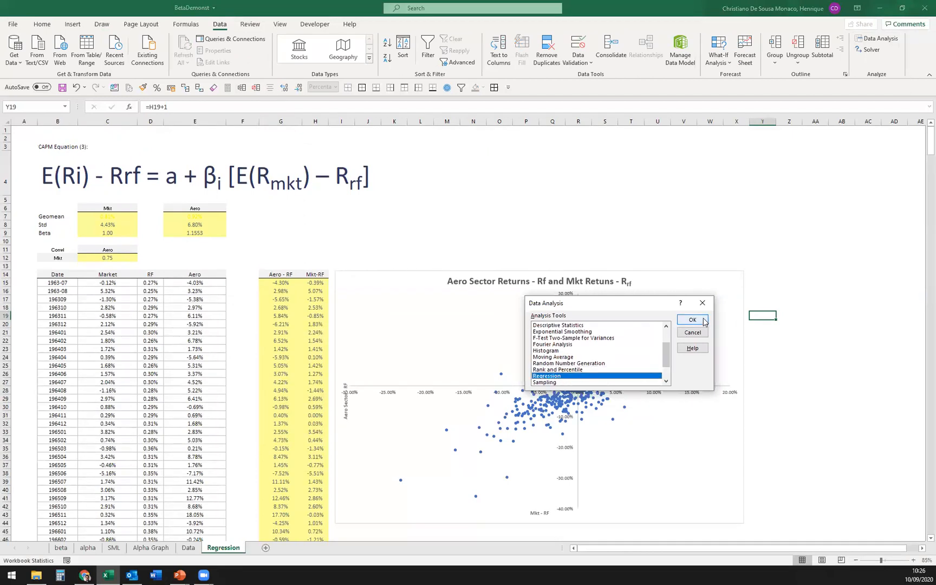
click(691, 319)
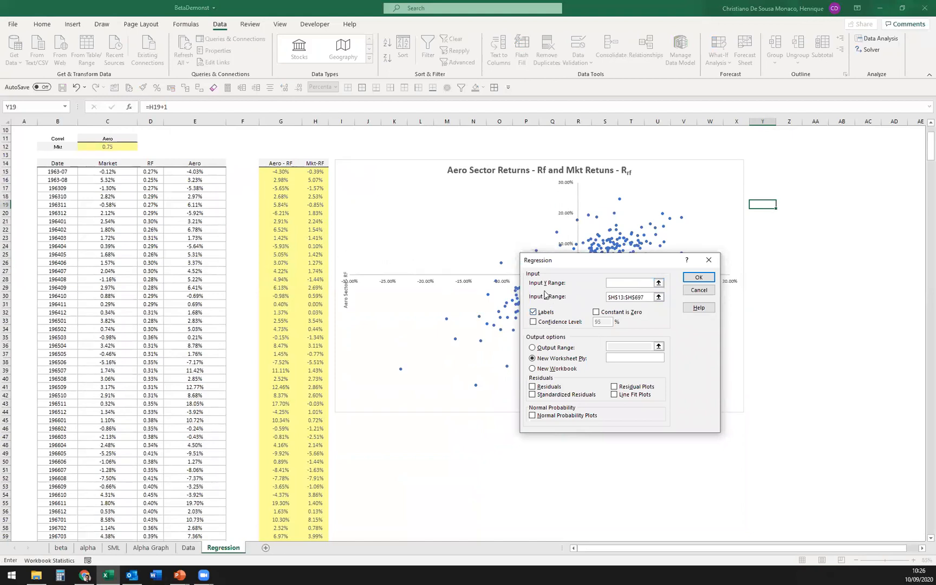
click(279, 163)
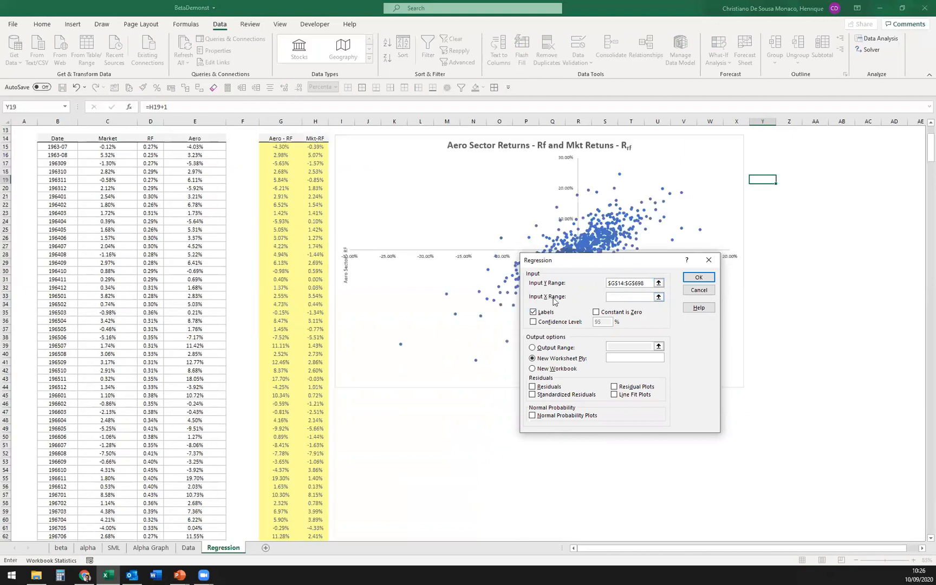
click(315, 138)
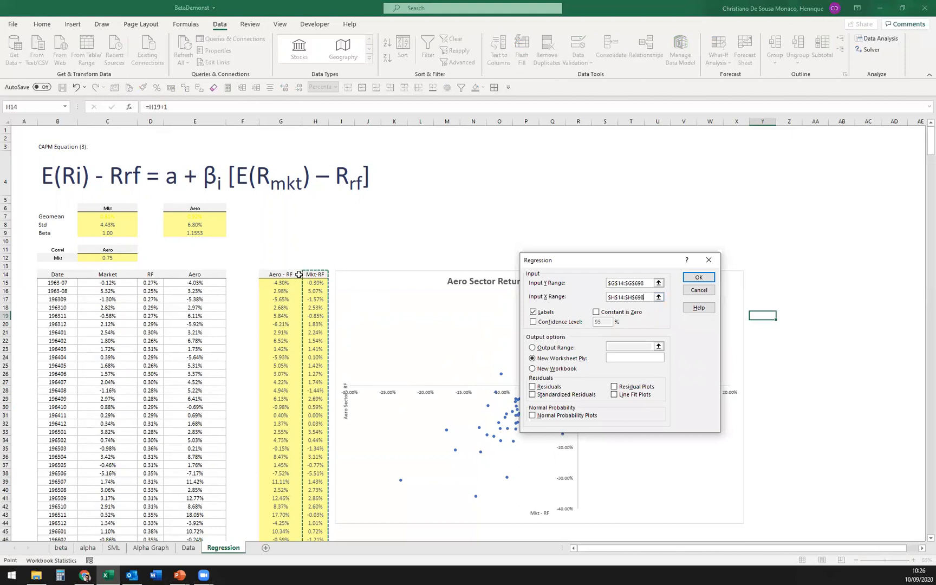
mouse_move(650, 312)
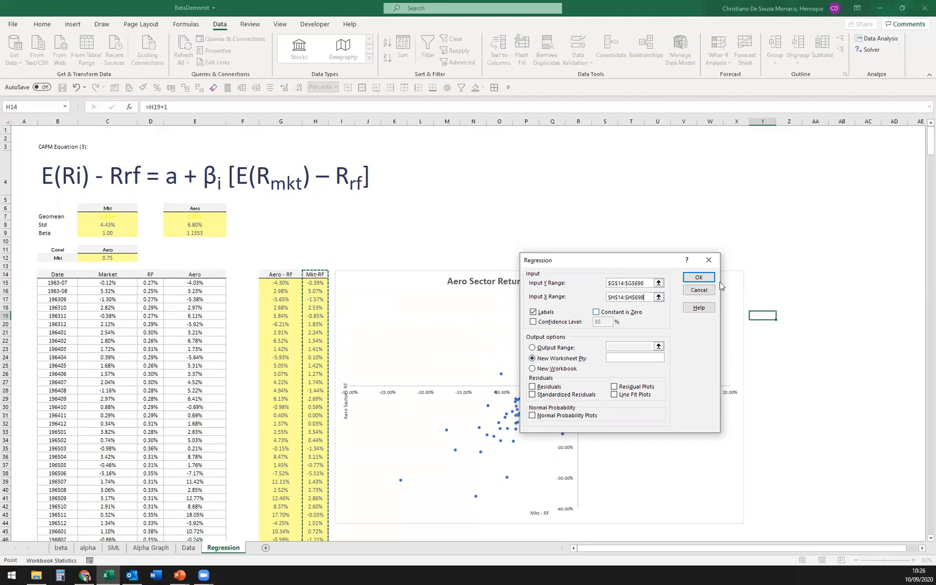
- Run the regression, format coefficients to two decimals, and relabel the intercept 'Intercept (alpha)'
click(697, 277)
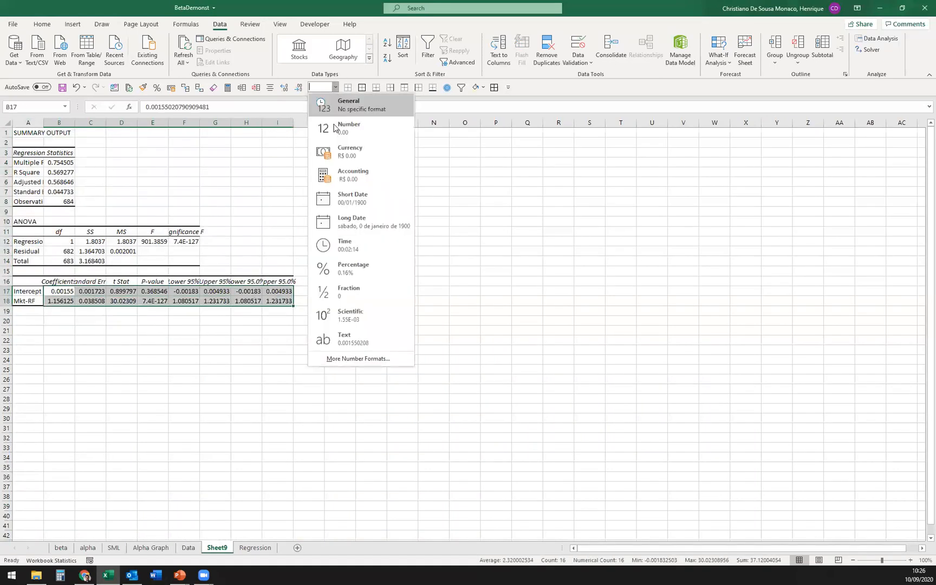
click(347, 127)
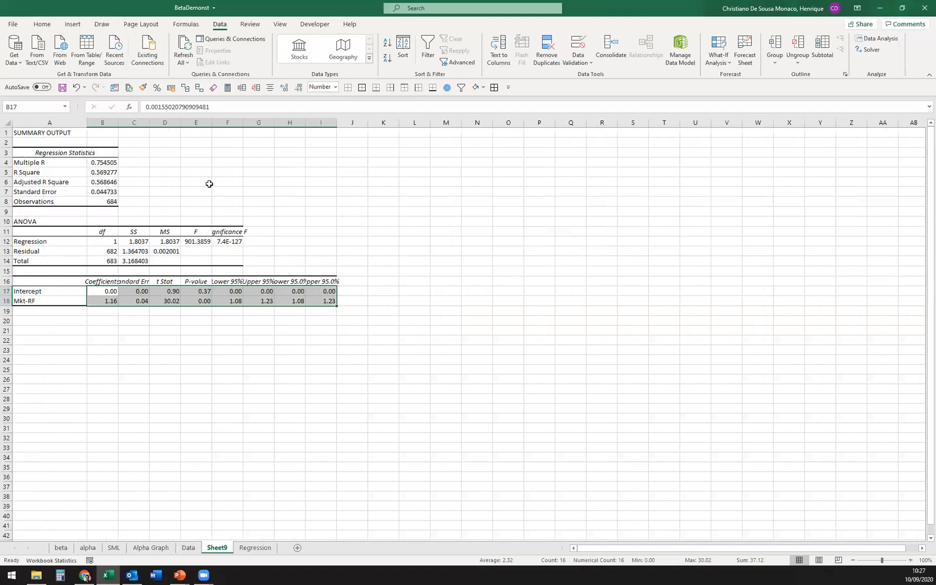
mouse_move(162, 216)
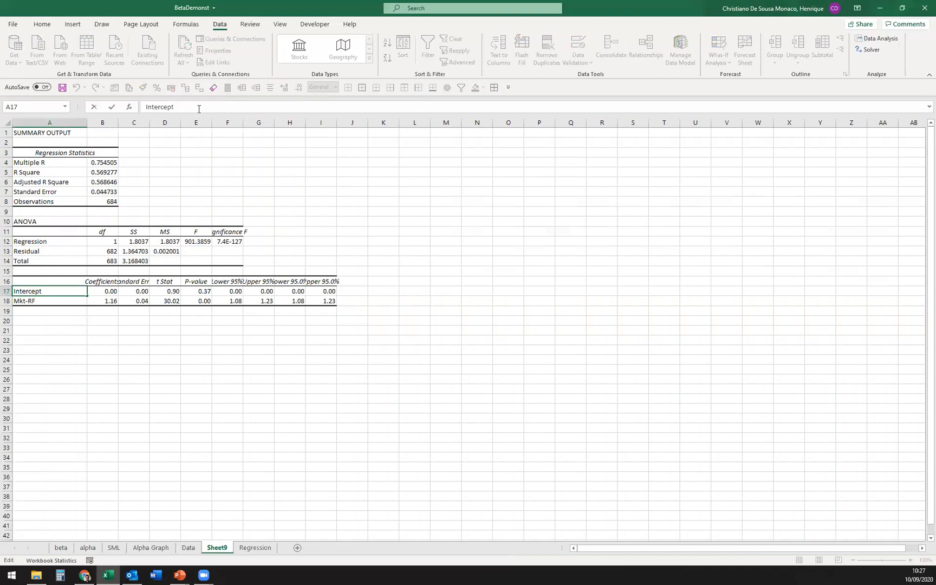
text((alpha))
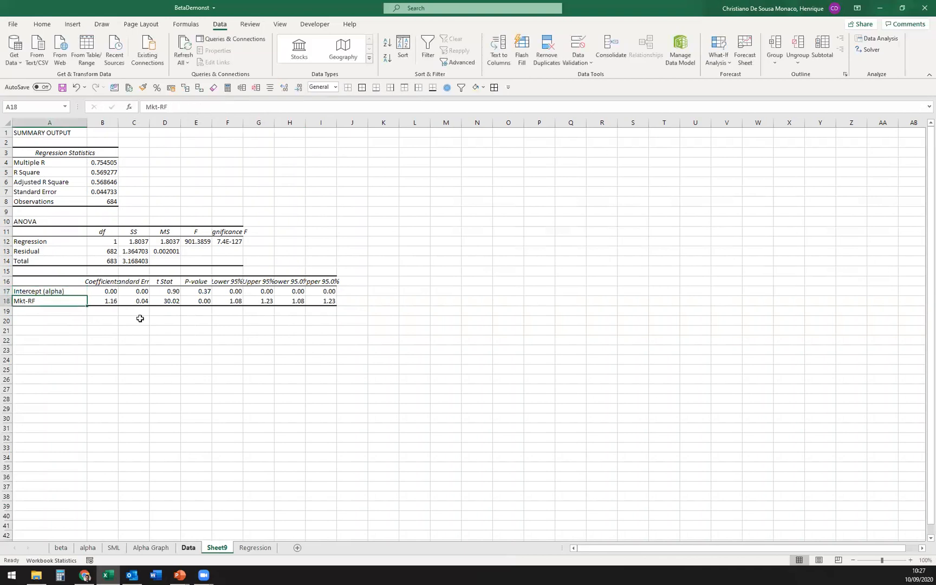
click(188, 551)
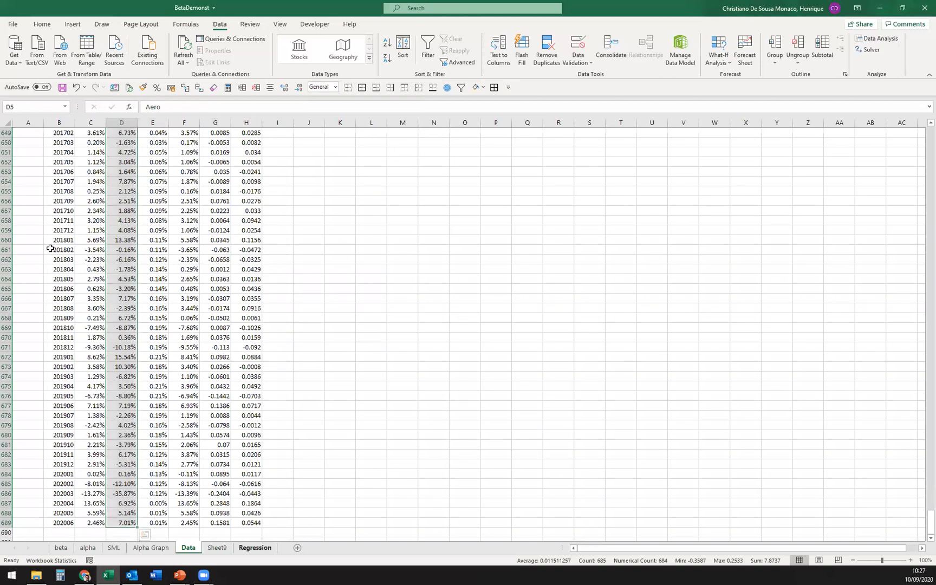
click(254, 547)
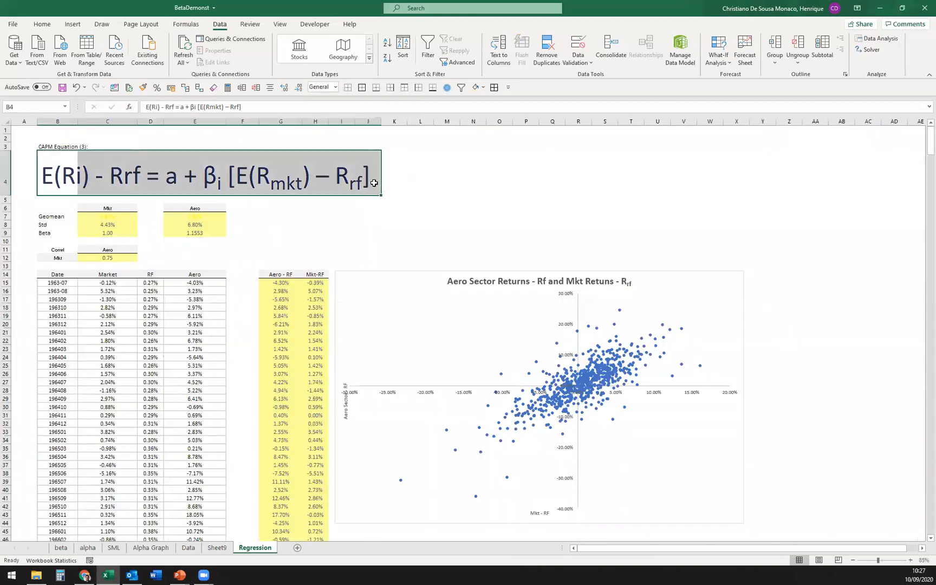
- Handwrite Y = a+βx in ink beneath the pasted CAPM equation on the output sheet
click(217, 548)
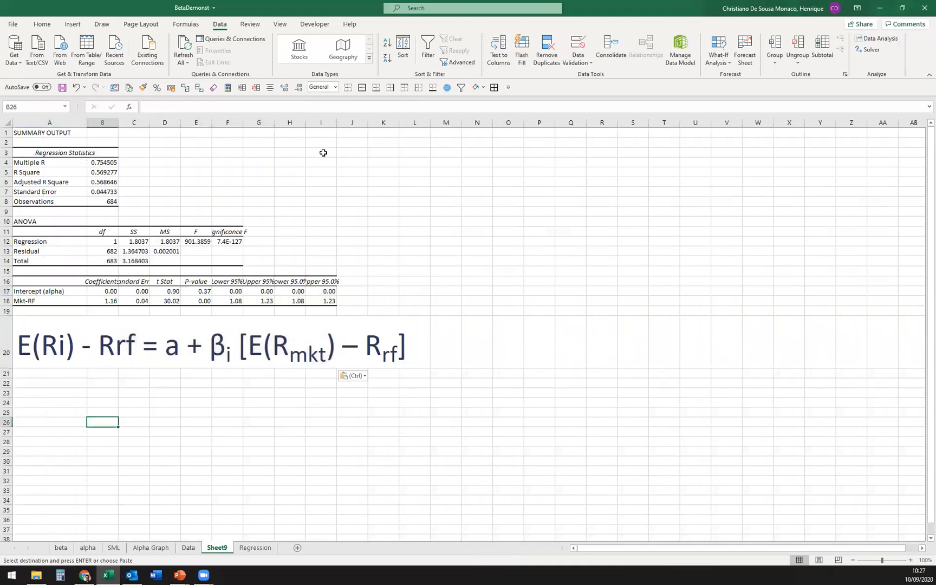
click(101, 24)
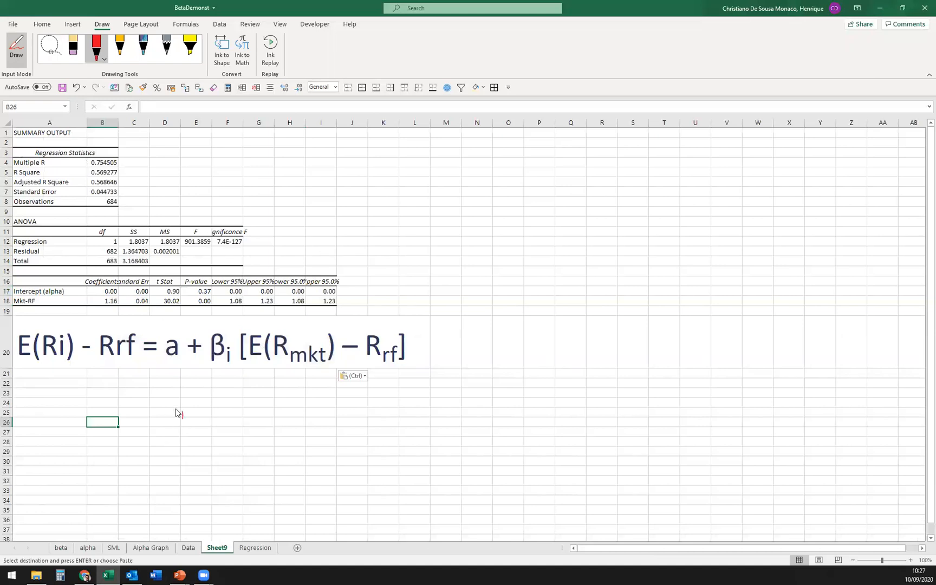
drag(168, 417, 215, 412)
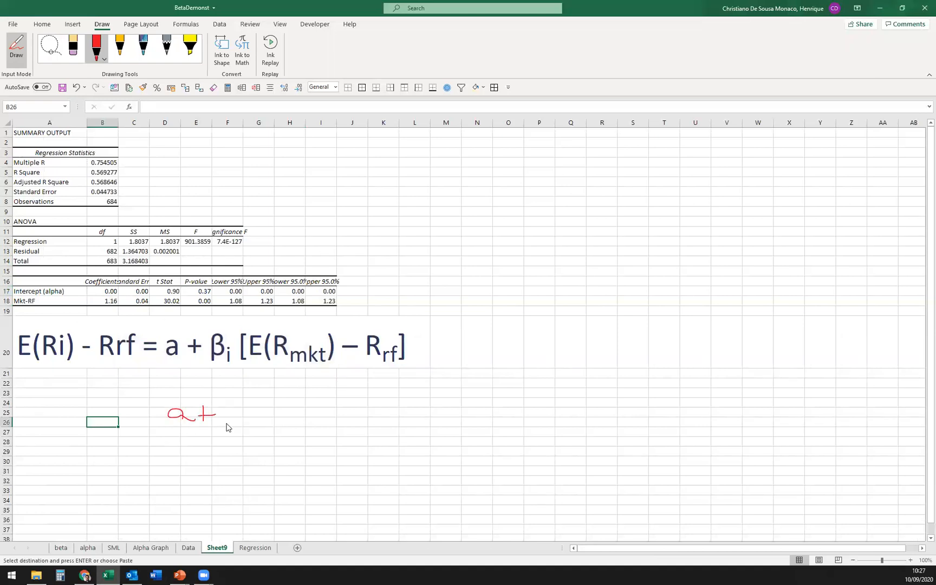
drag(217, 412, 263, 418)
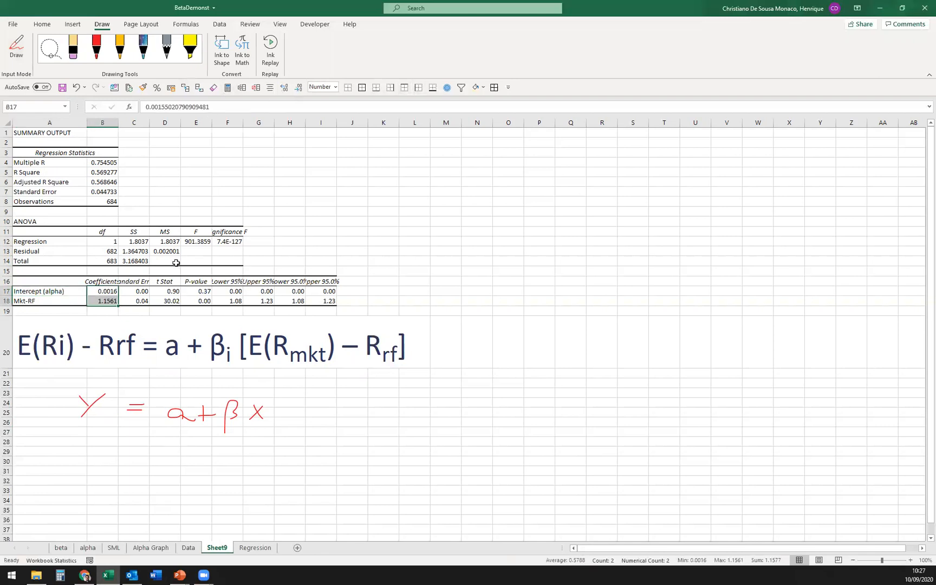
- Relabel row A18 of the regression output as 'Mkt-RF (beta)'
click(102, 291)
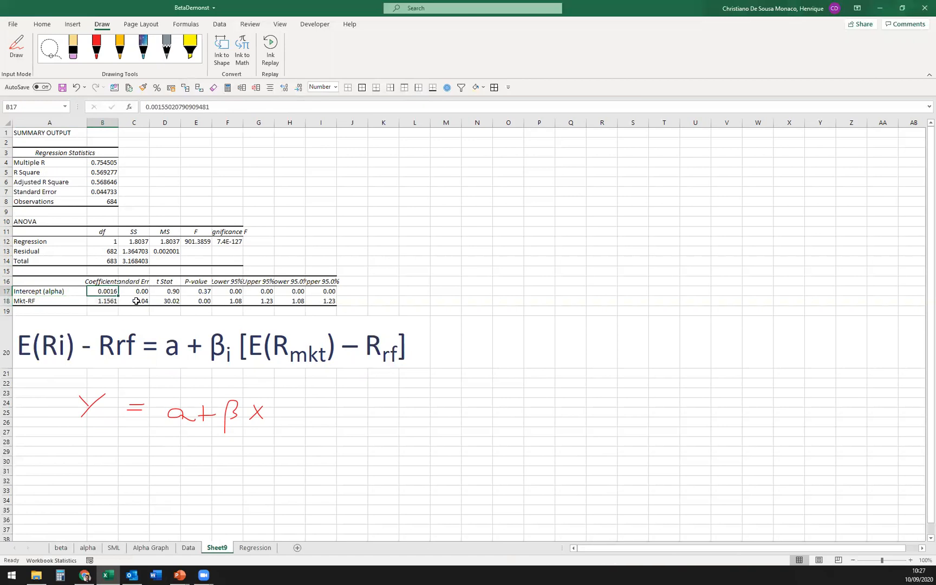
click(49, 300)
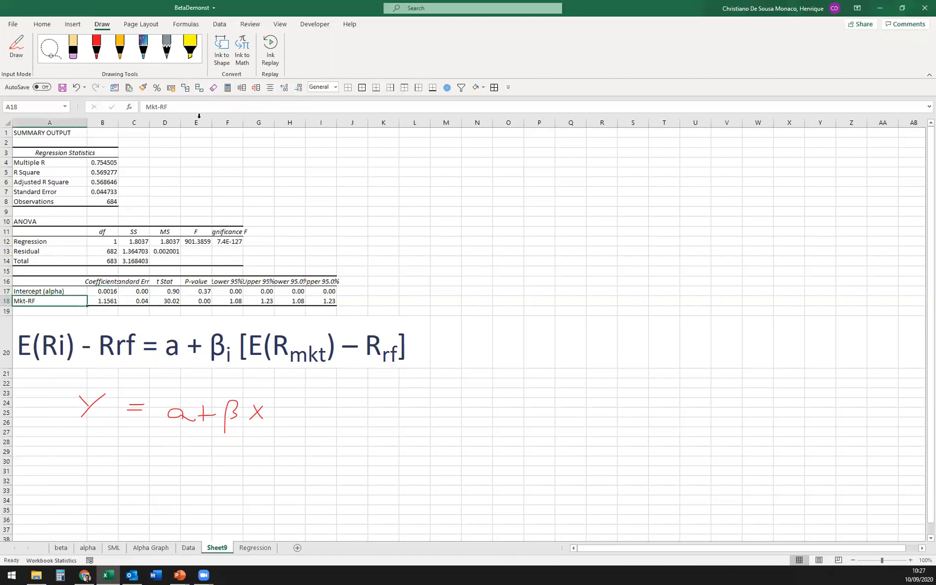
text((b)
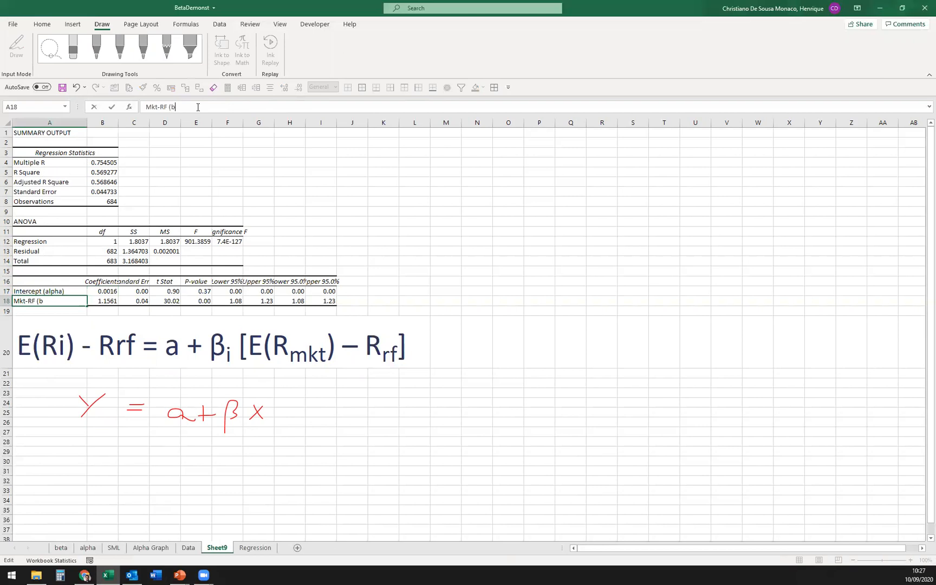
key(enter)
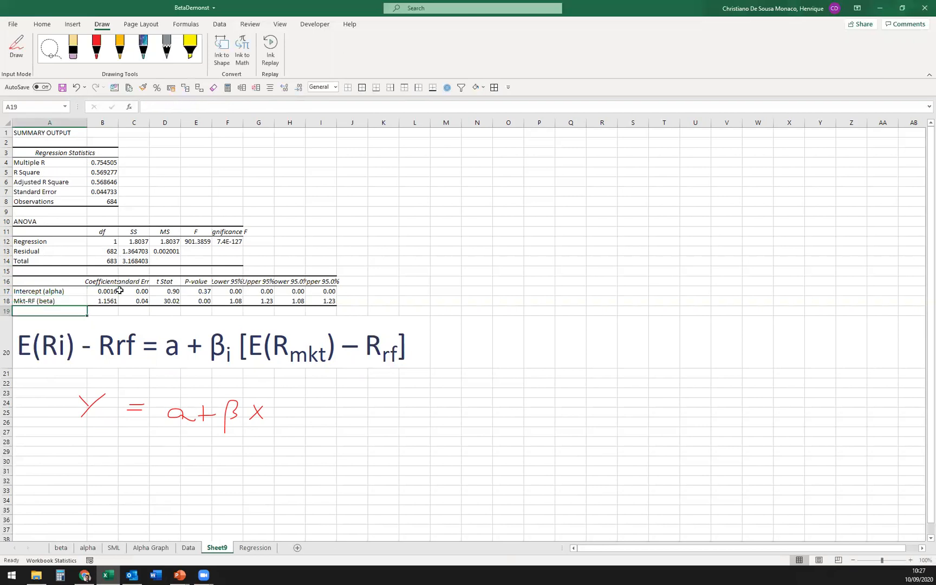
mouse_move(108, 306)
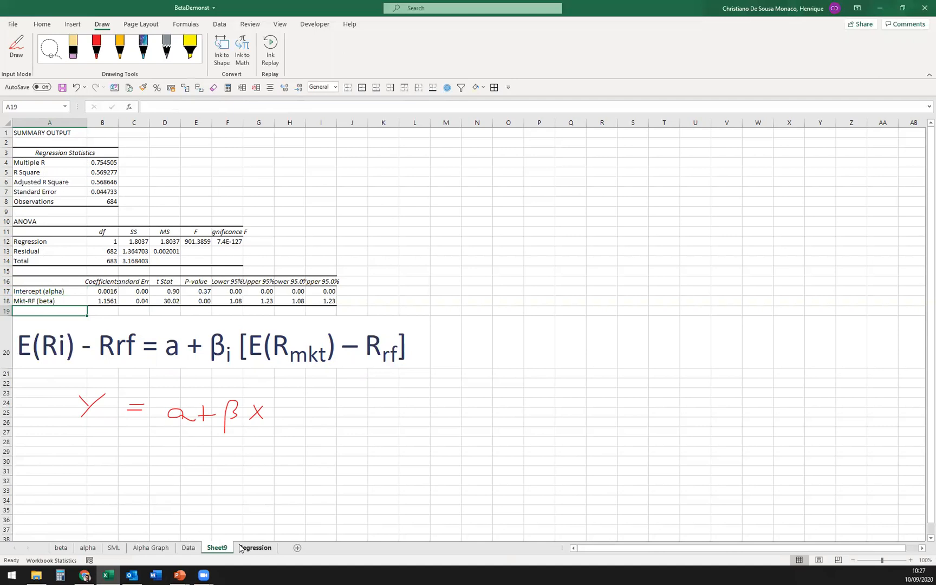
- Glance at the Regression sheet, then review beta 1.1561 and alpha 0.0016 on Sheet9
click(255, 548)
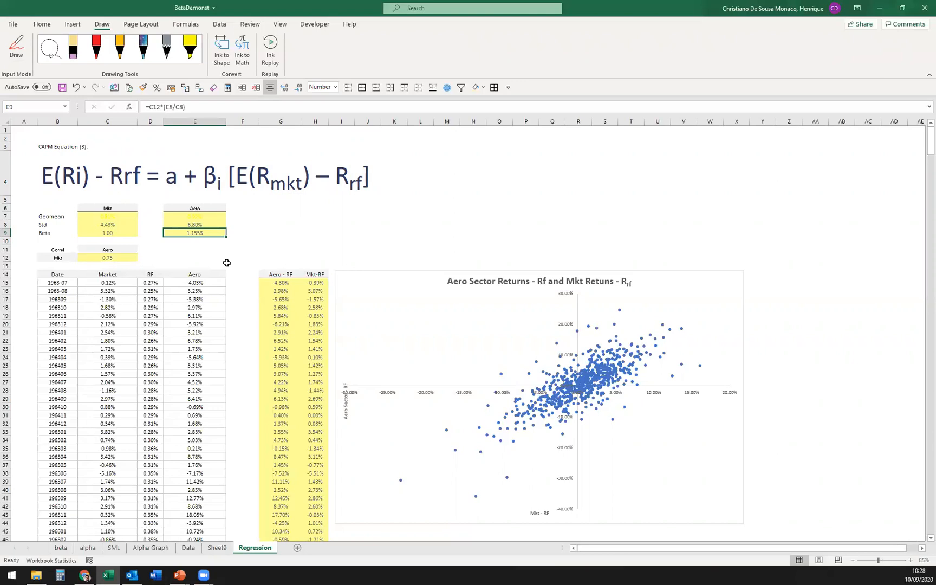
mouse_move(220, 269)
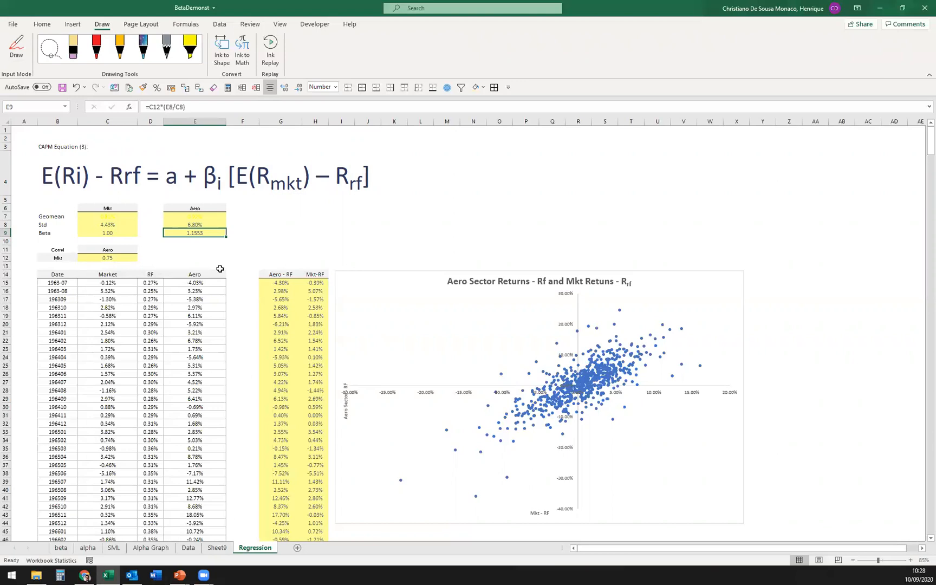
click(216, 547)
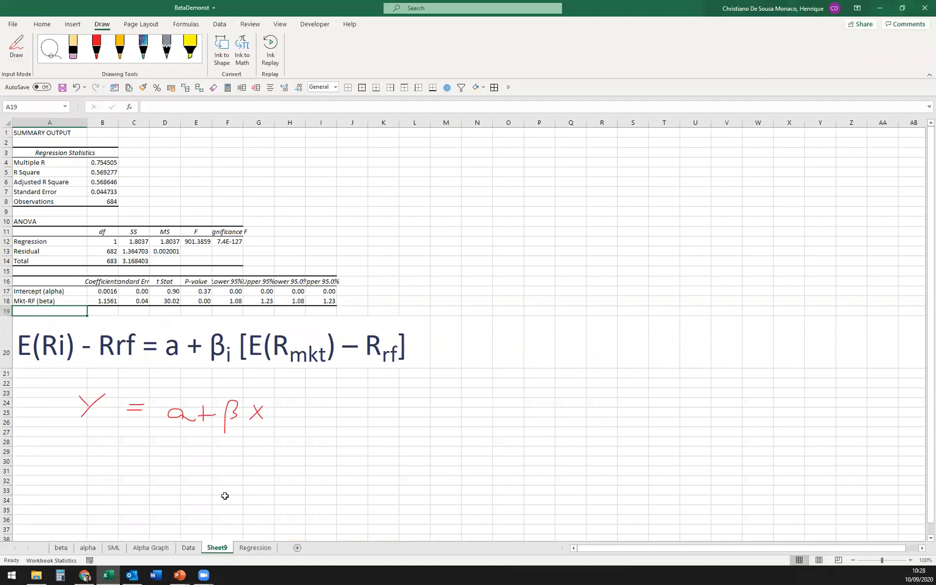
click(102, 300)
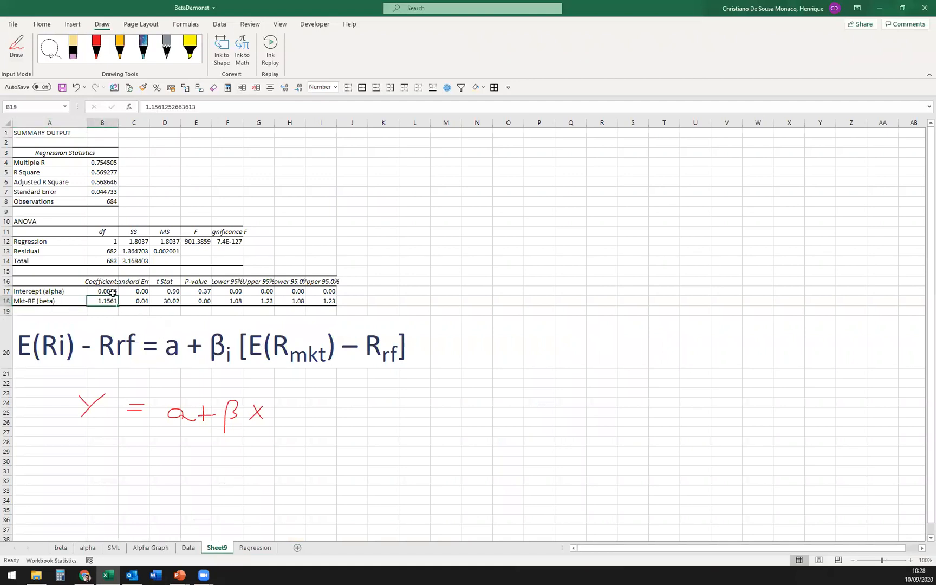
click(106, 291)
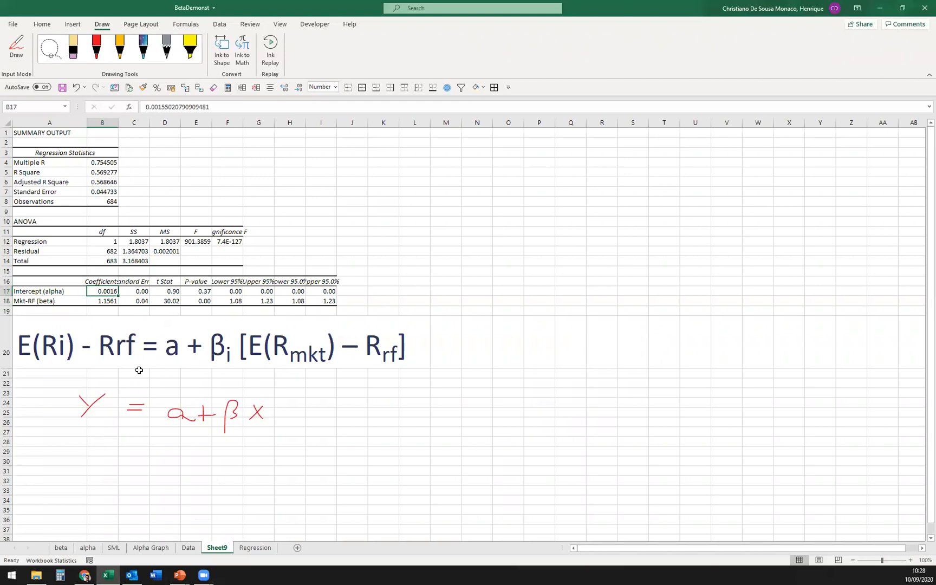
mouse_move(142, 372)
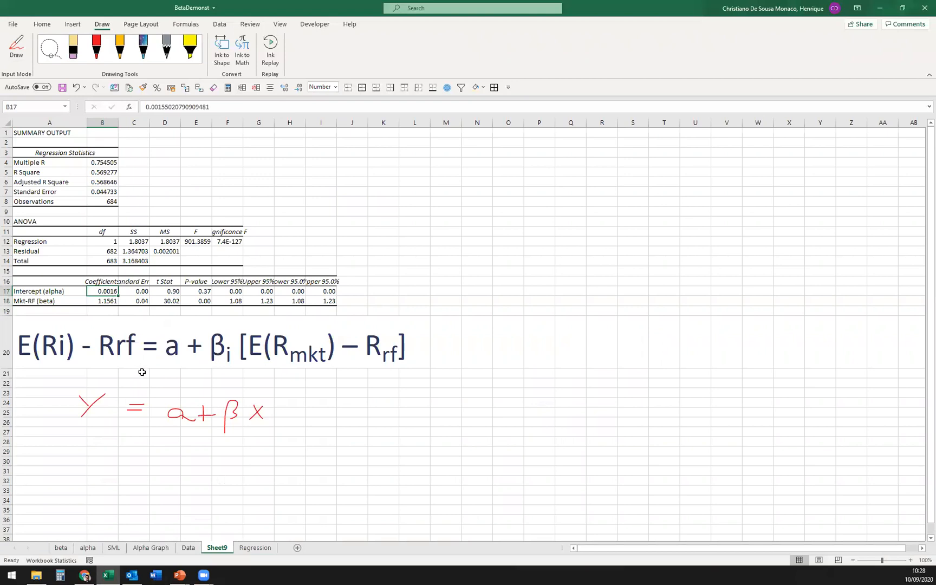
- Ink a red arrow from the P-value header with notes 'p-val 95%' and '37% > 0.05'
click(96, 47)
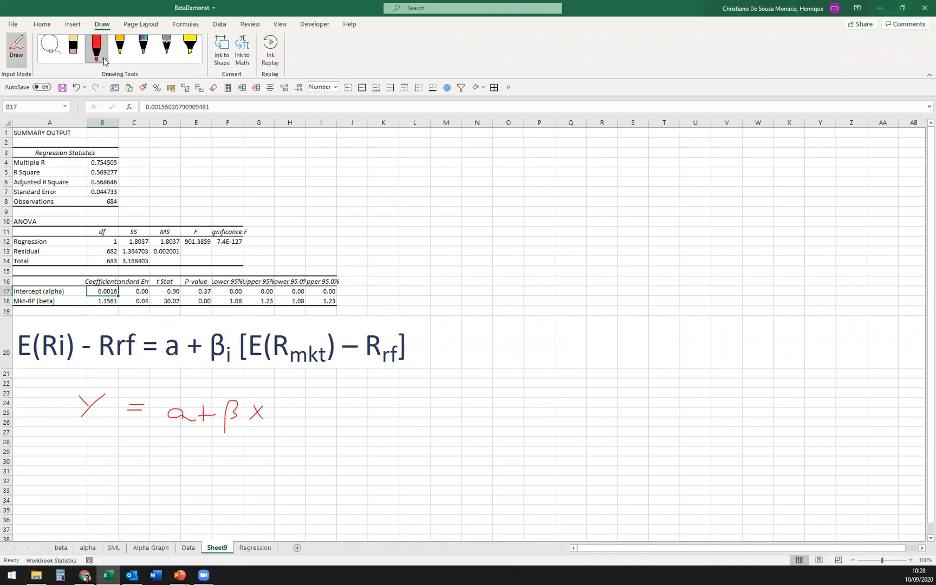
click(104, 59)
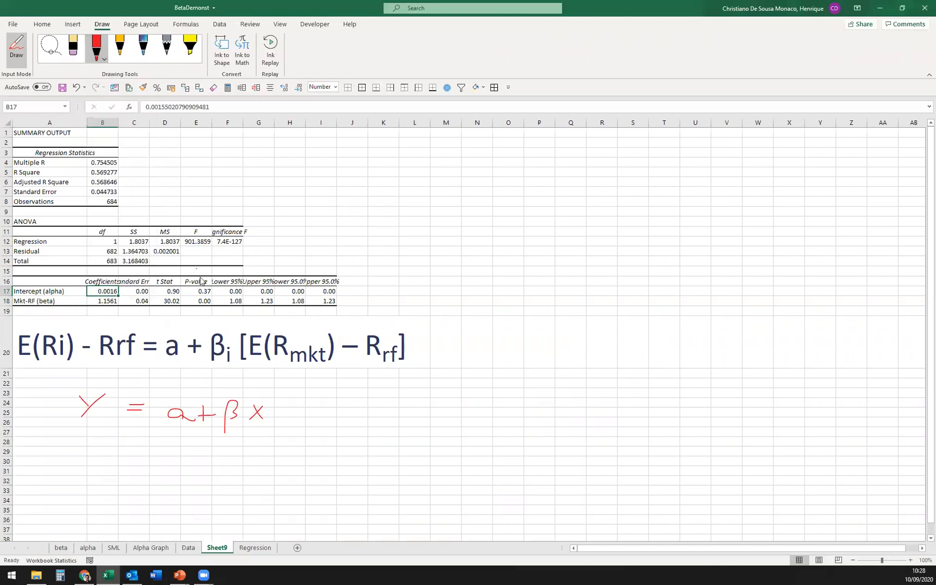
drag(203, 278, 313, 233)
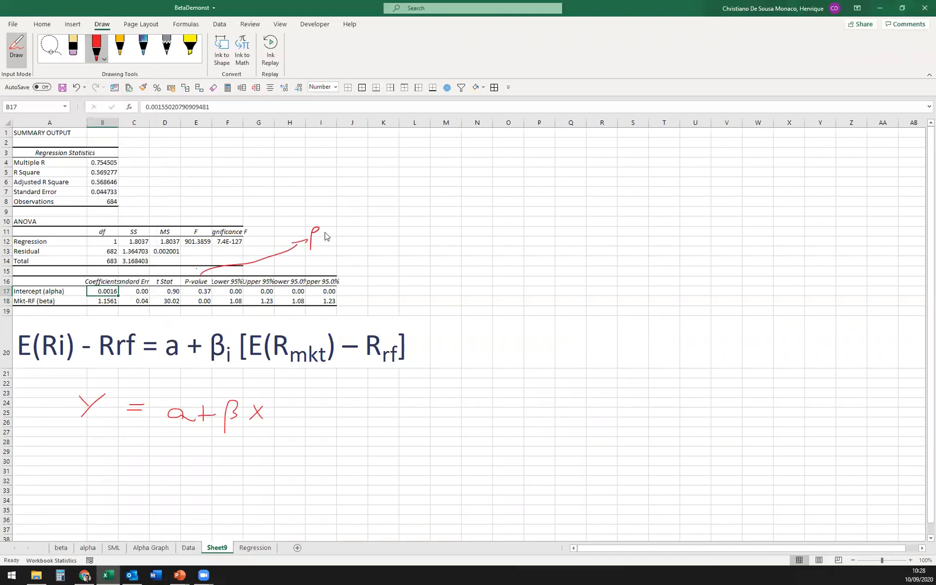
drag(326, 230, 370, 229)
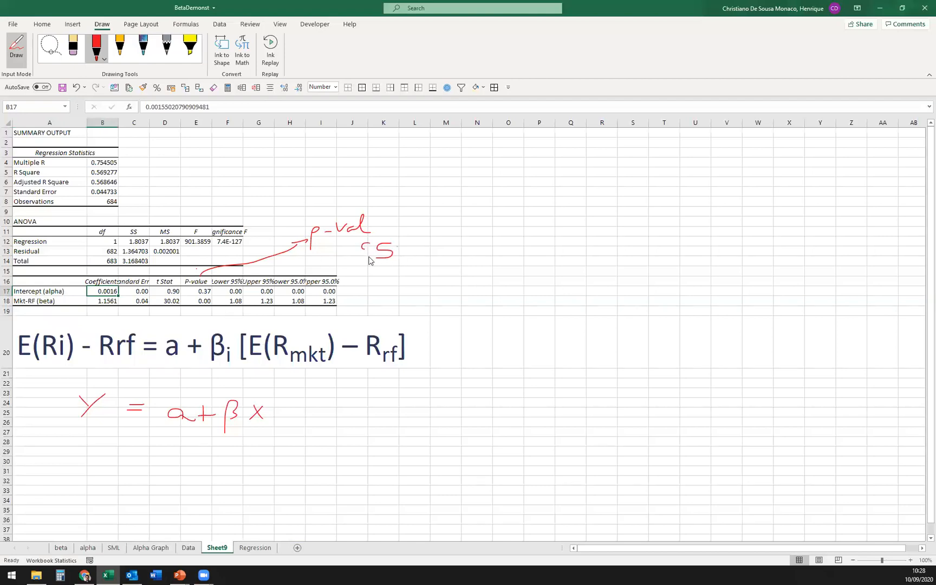
drag(361, 256, 412, 251)
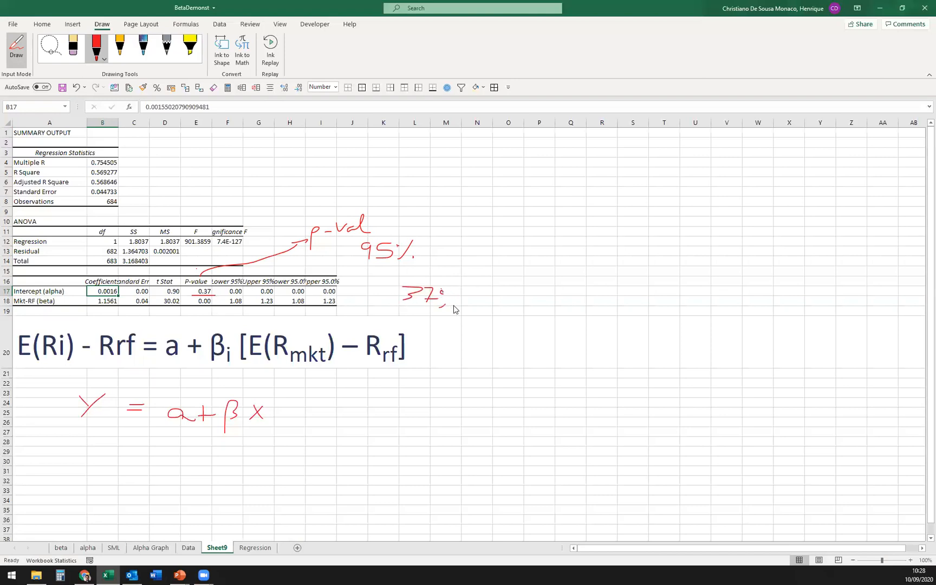
drag(478, 285, 496, 325)
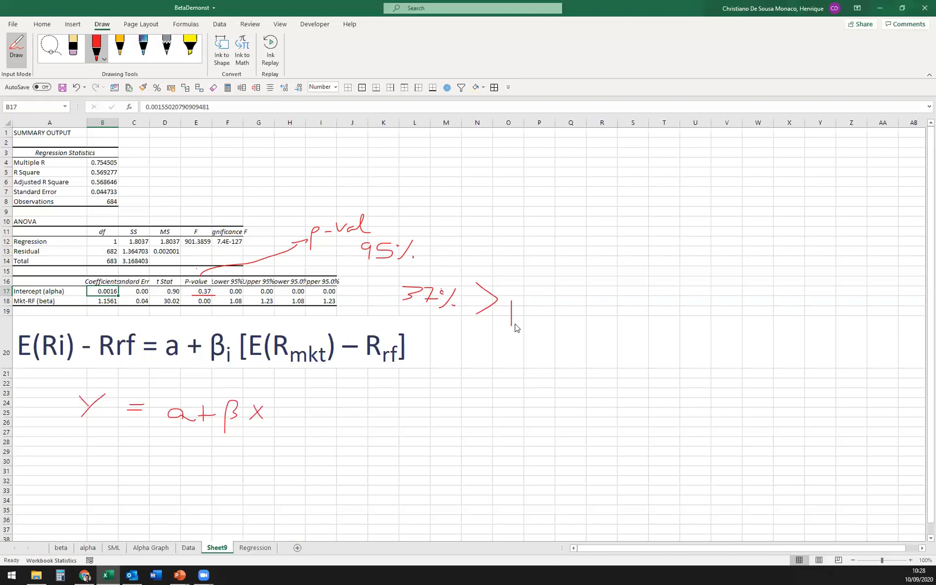
drag(516, 298, 561, 314)
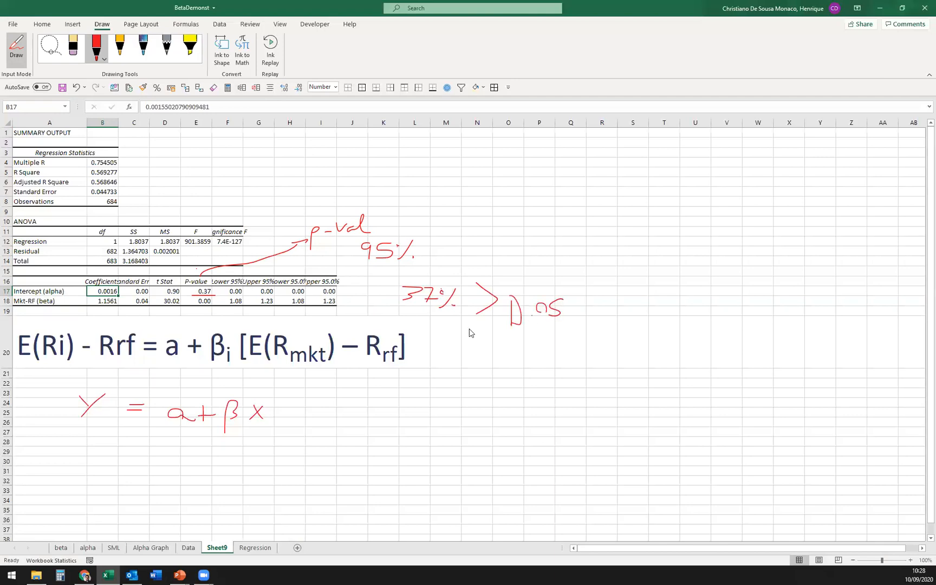
mouse_move(258, 294)
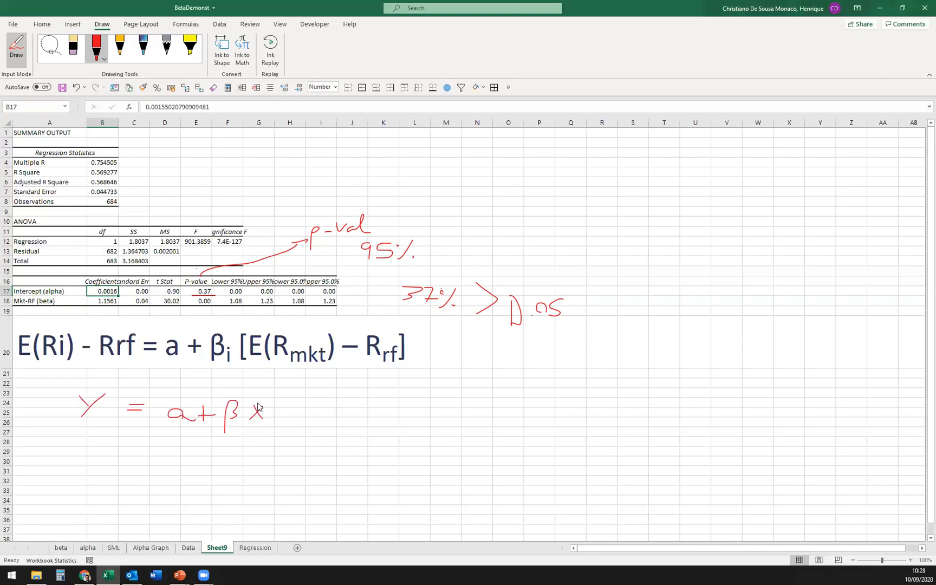
- Add a linear trendline to the Regression sheet scatter plot, displaying equation y = 1.1561x + 0.0016
click(255, 547)
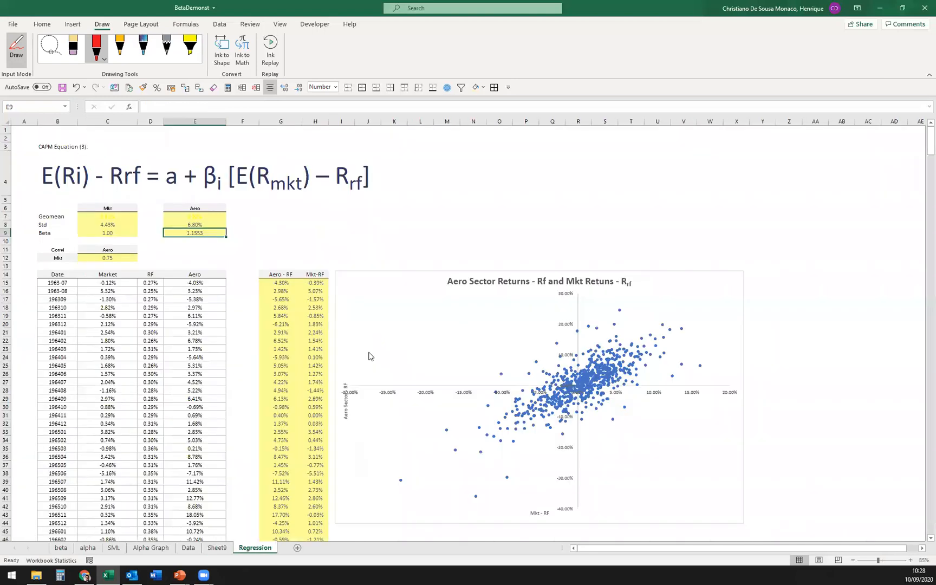
mouse_move(418, 341)
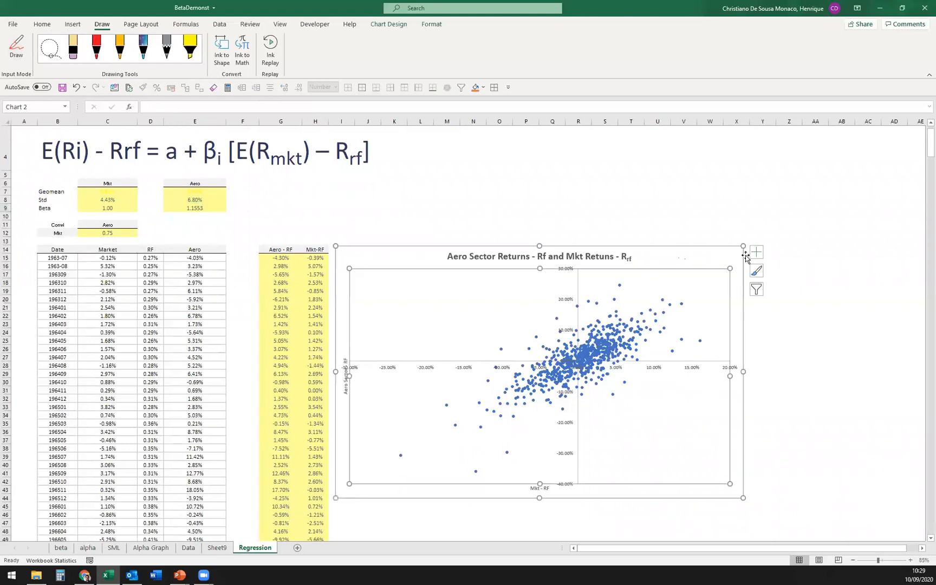
click(756, 251)
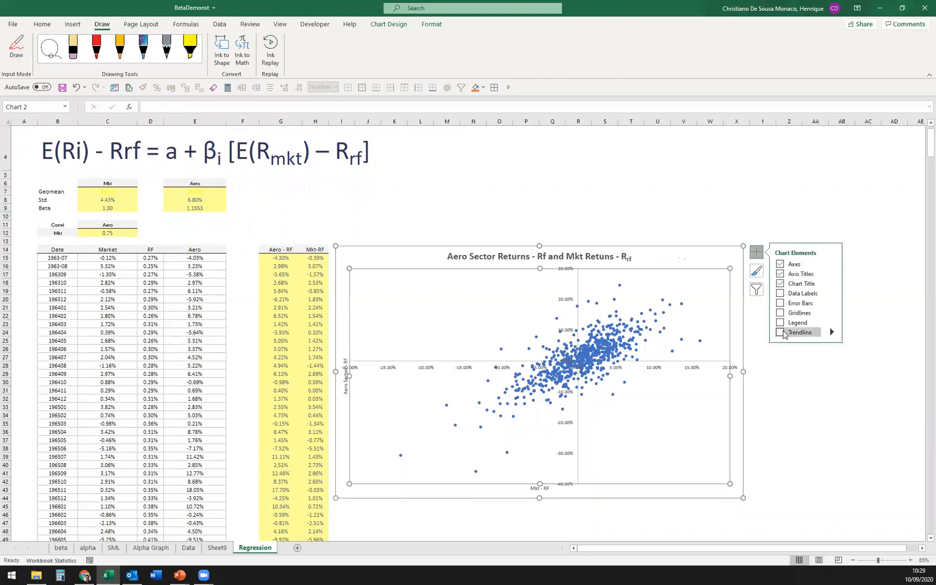
click(779, 333)
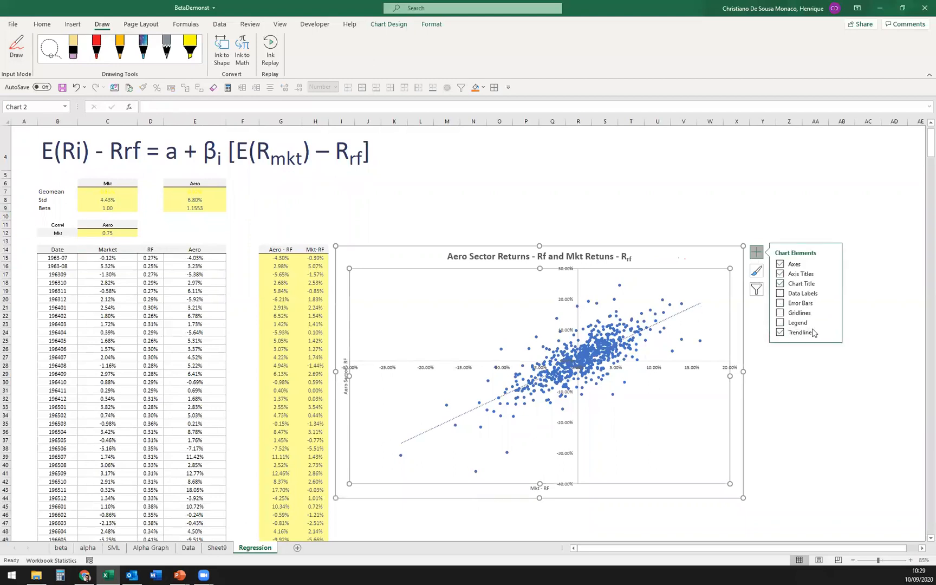
click(799, 333)
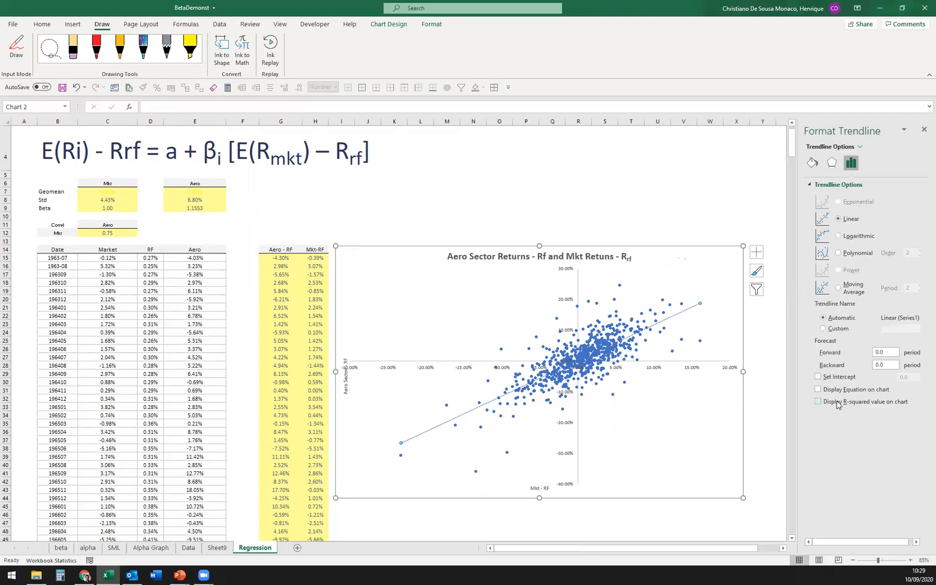
click(818, 390)
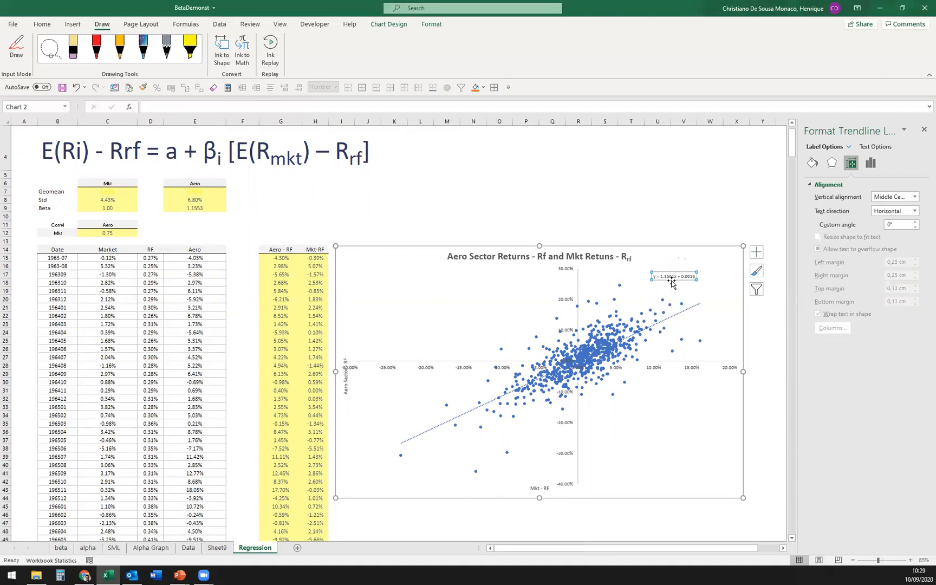
click(42, 24)
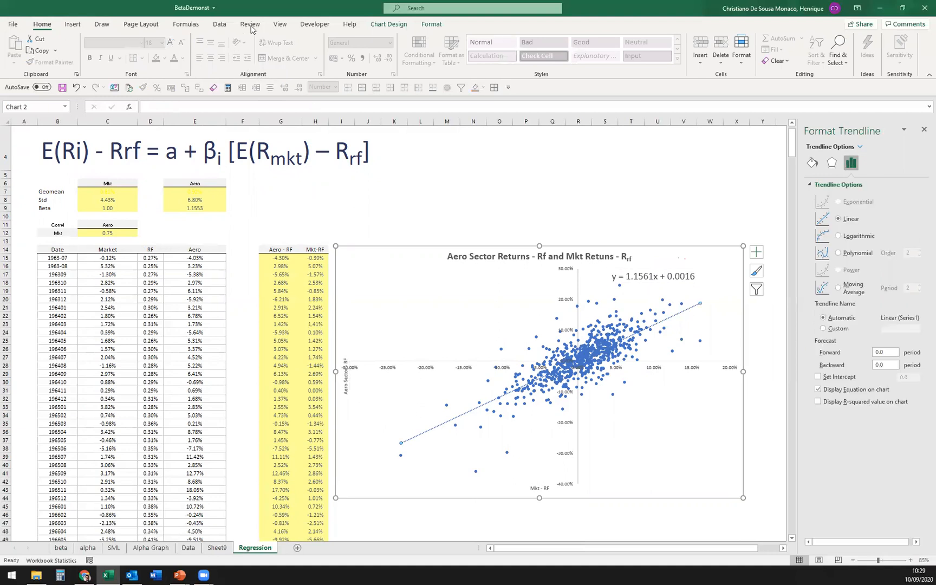
mouse_move(223, 24)
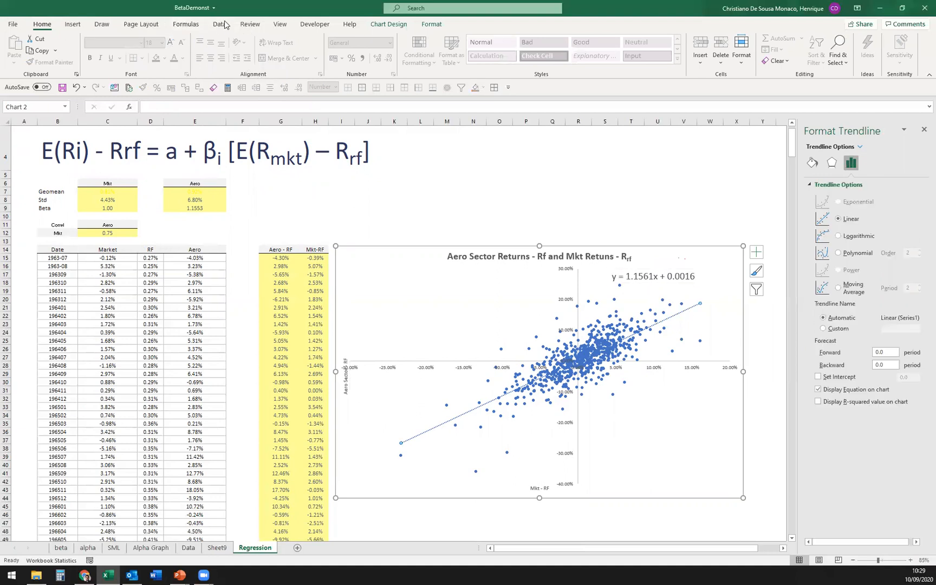
click(388, 24)
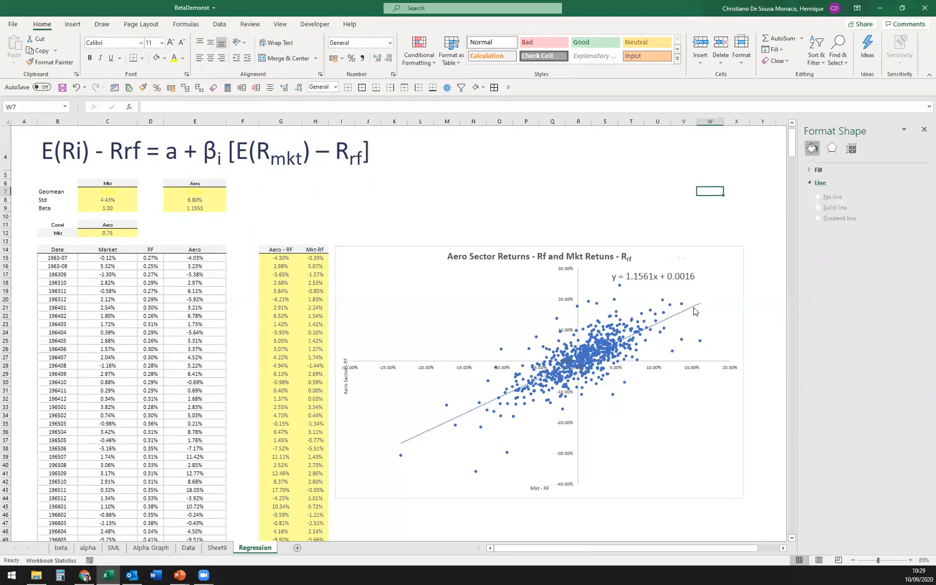
click(217, 547)
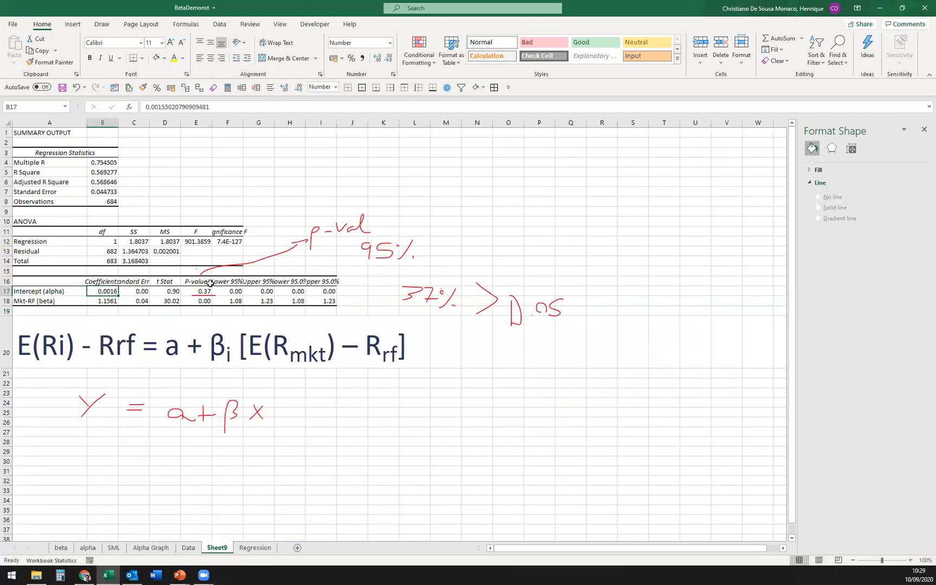
click(255, 548)
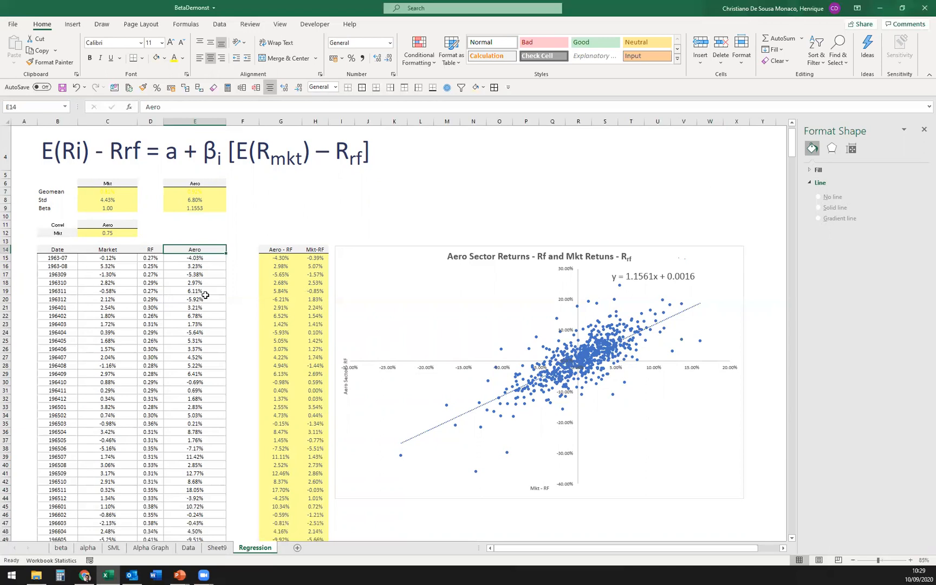
mouse_move(532, 154)
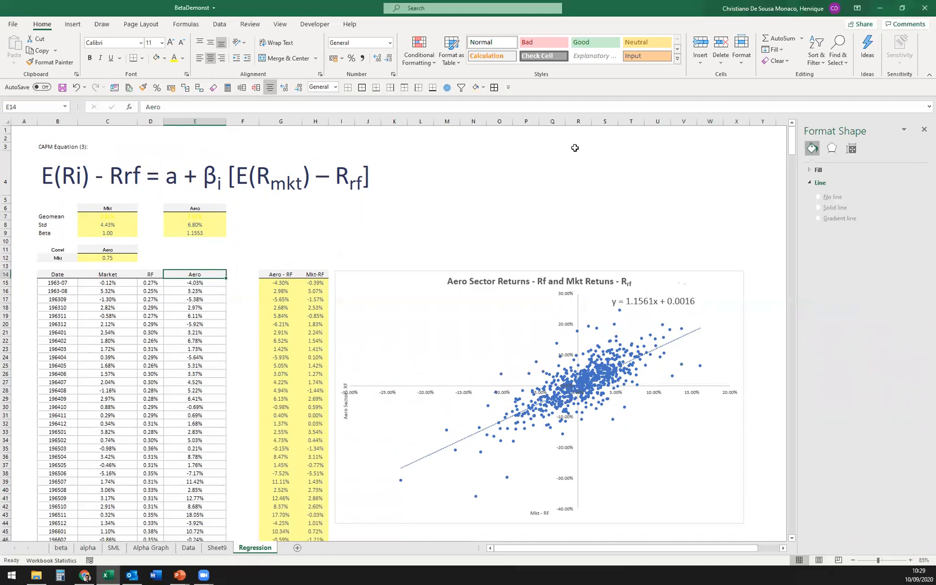
mouse_move(460, 200)
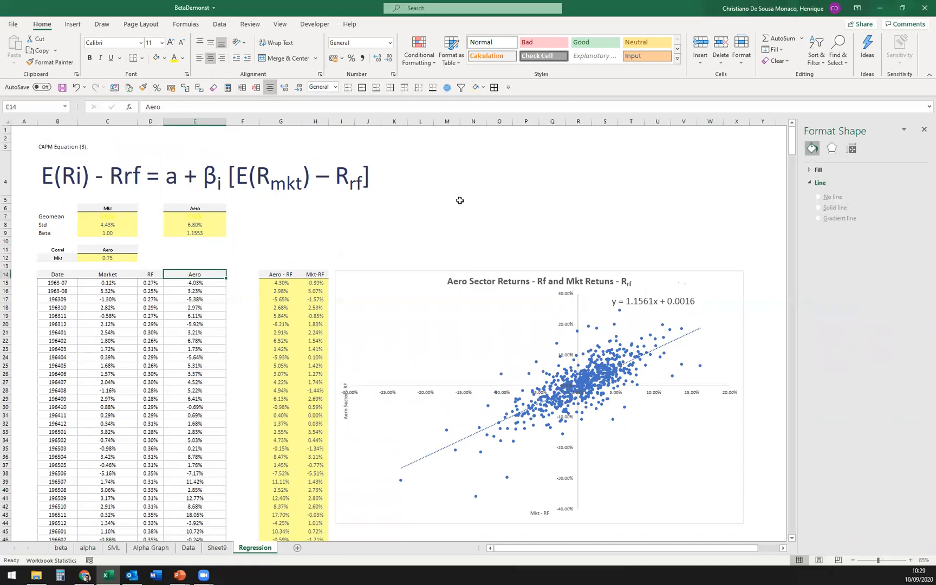
mouse_move(567, 82)
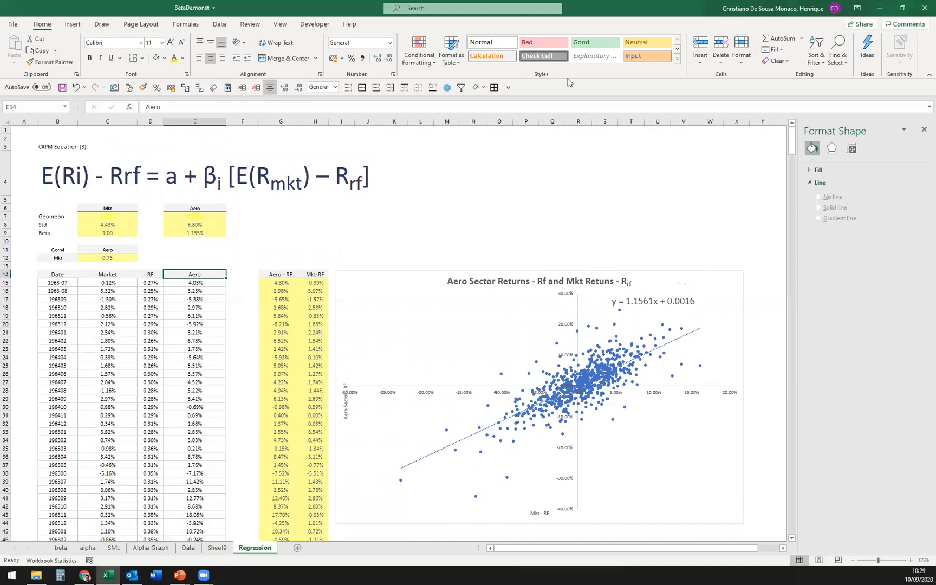